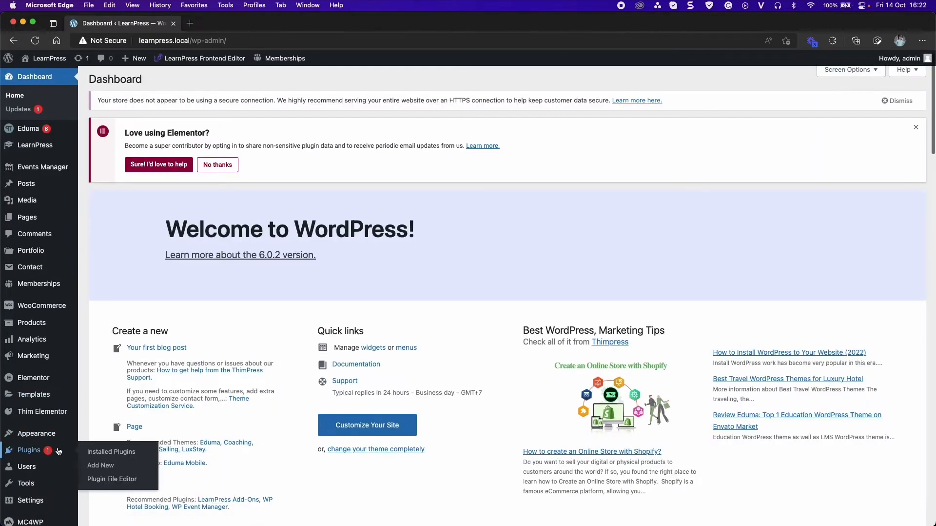
# Start a plugin upload and choose the learnpress-content-drip zip package
pyautogui.click(111, 450)
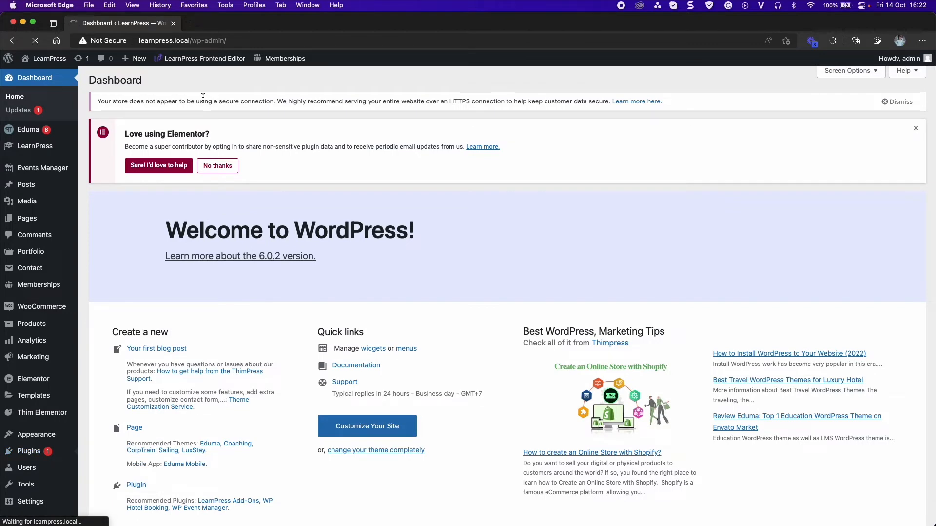
pyautogui.click(28, 451)
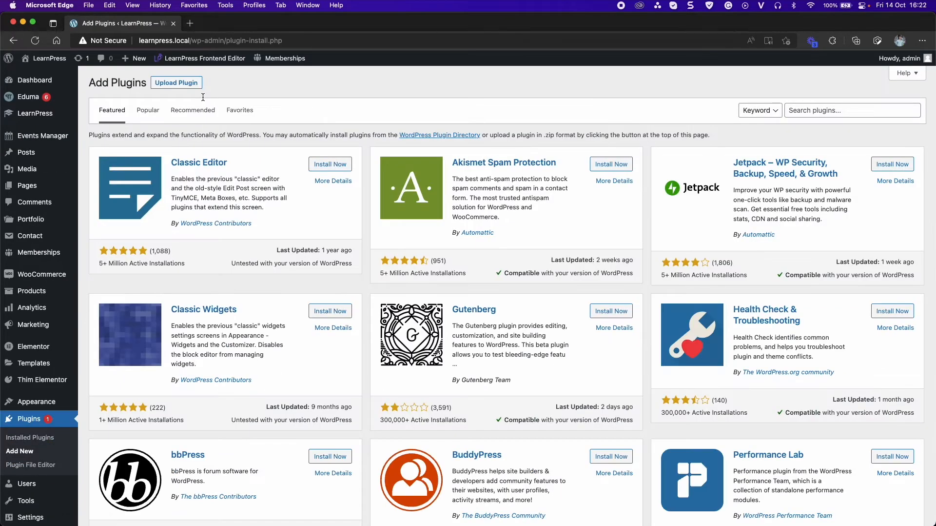
pyautogui.click(176, 83)
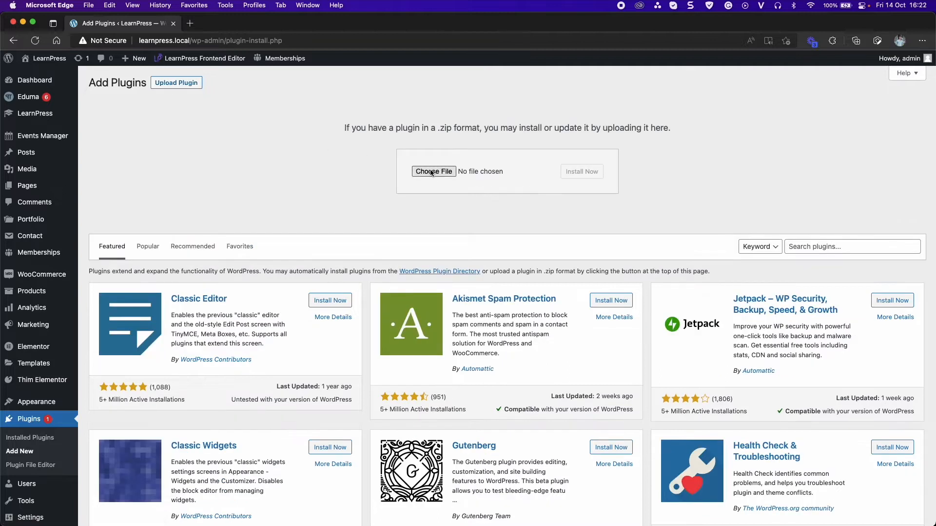
pyautogui.click(433, 171)
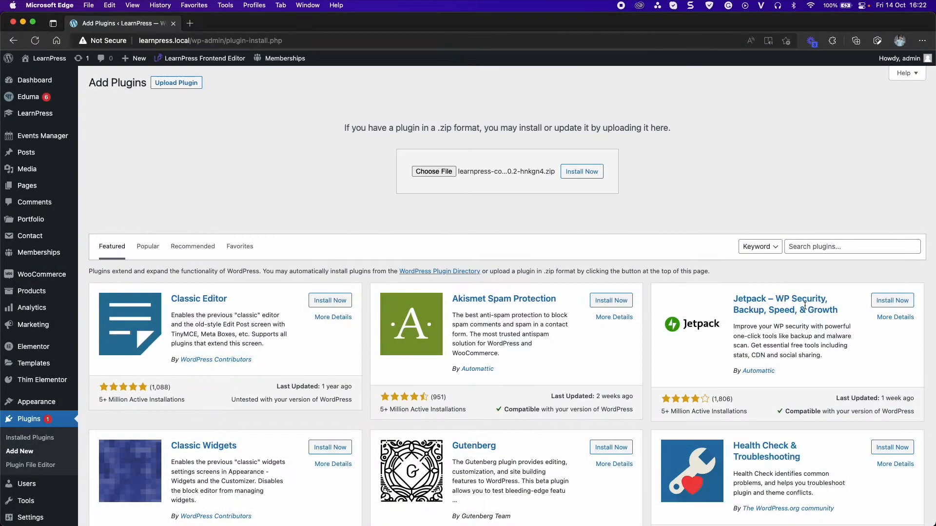
# Install the uploaded Content Drip add-on and activate it
pyautogui.click(581, 171)
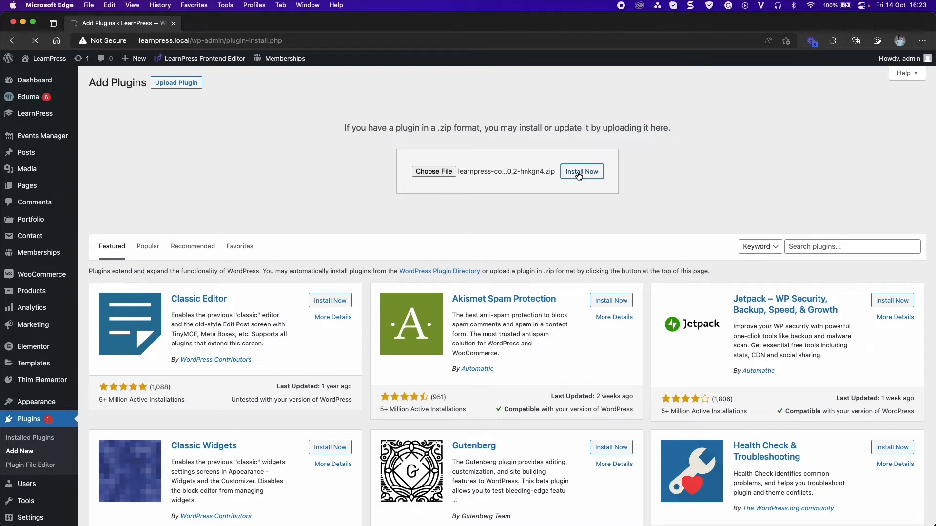
pyautogui.click(580, 172)
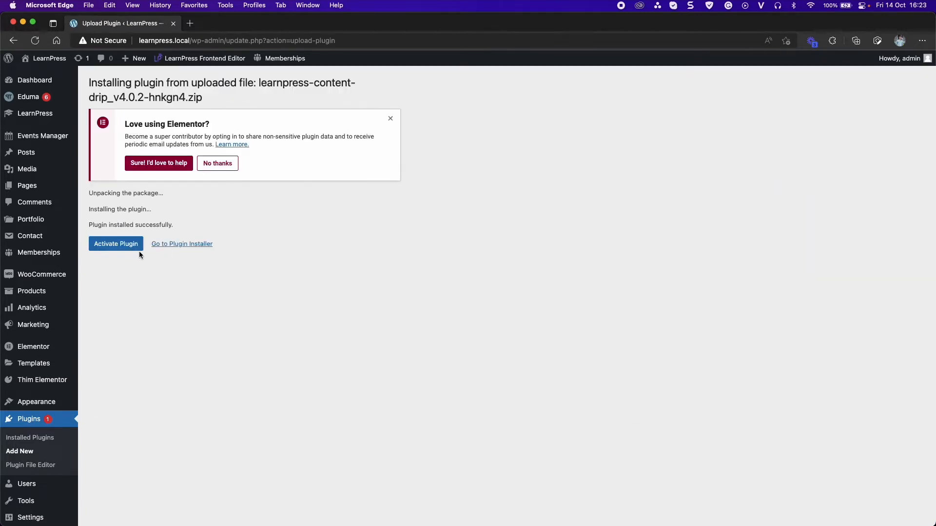
pyautogui.click(115, 243)
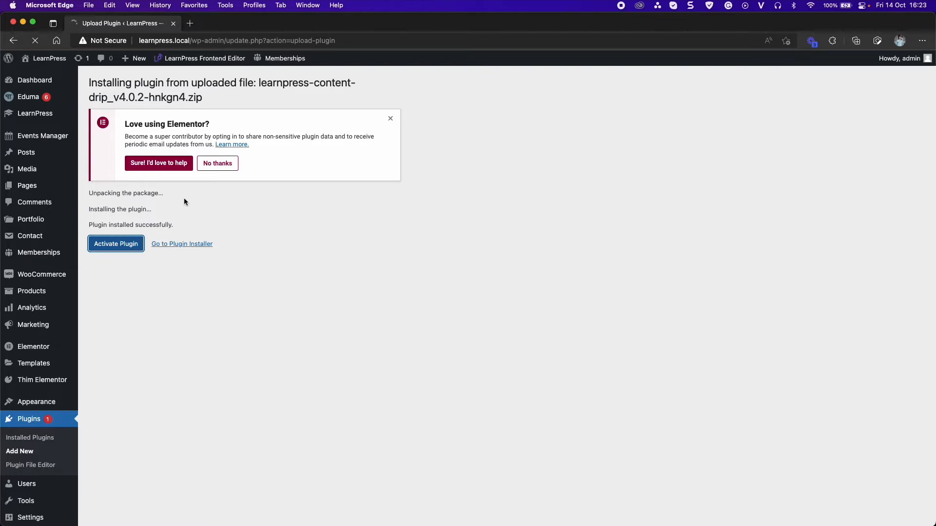
pyautogui.moveTo(187, 192)
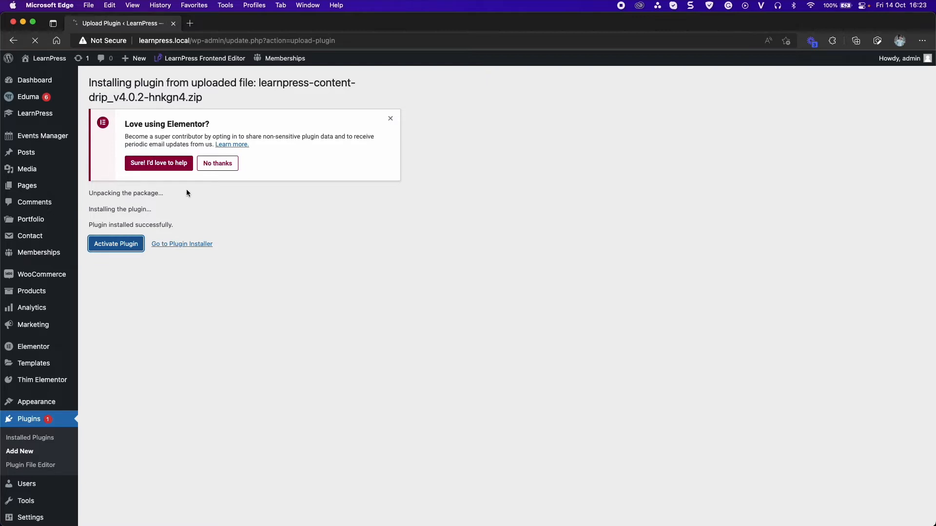
# Open Course 2 from the LearnPress course list and scroll to its Course Settings box
pyautogui.click(115, 243)
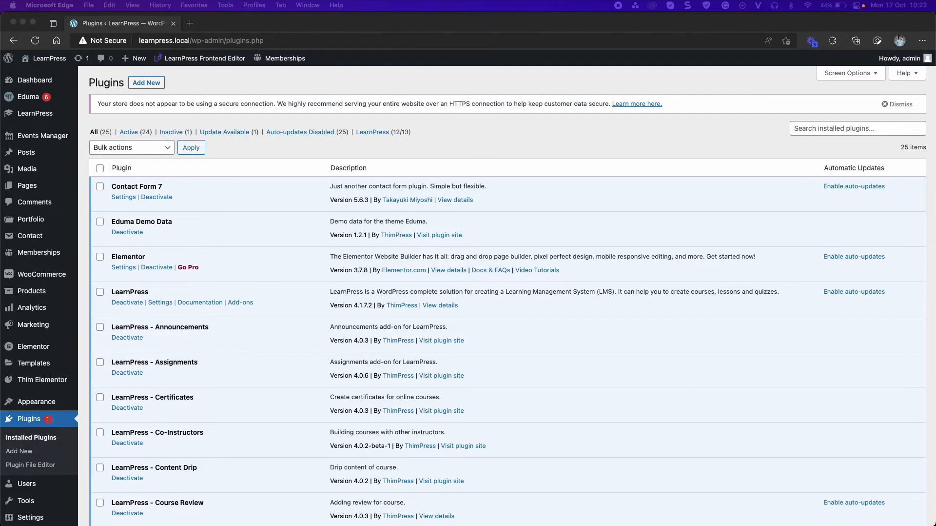
pyautogui.moveTo(35, 113)
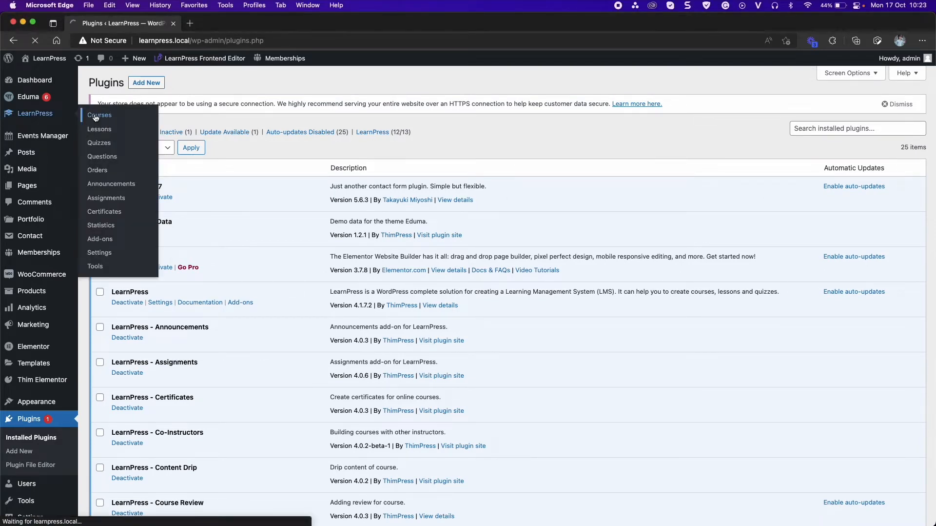
pyautogui.click(99, 115)
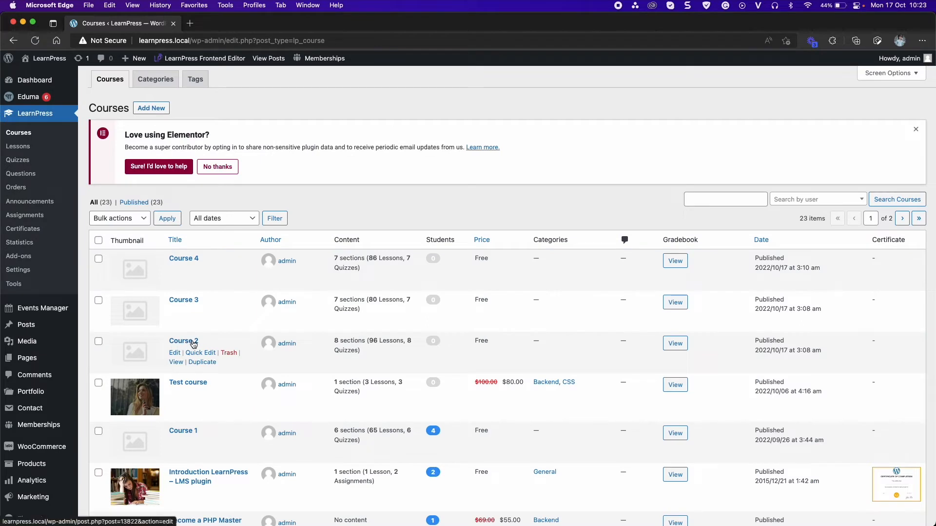
pyautogui.click(184, 341)
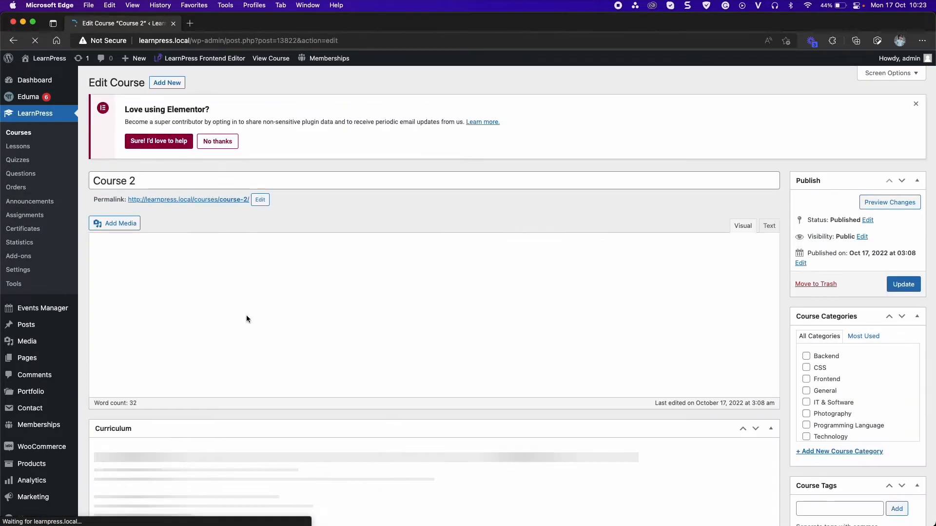
pyautogui.scroll(-3)
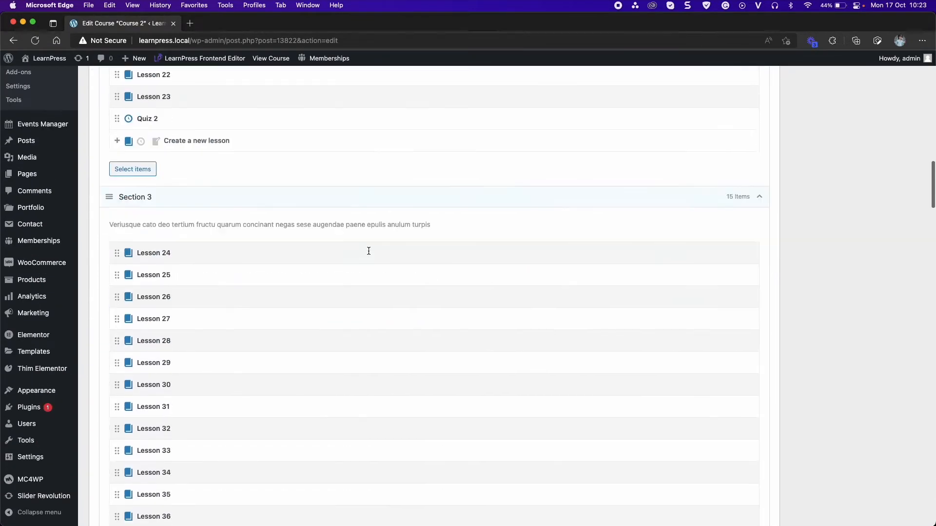
pyautogui.scroll(-3)
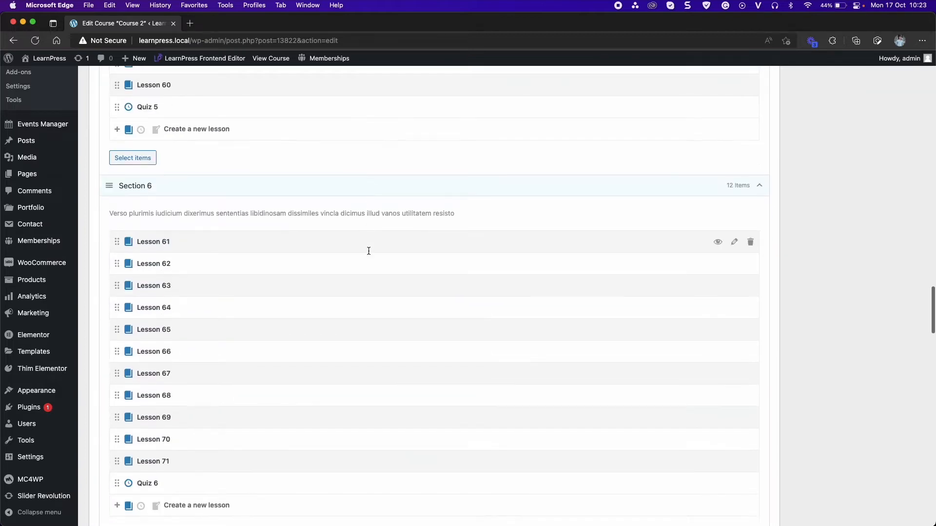
pyautogui.scroll(-3)
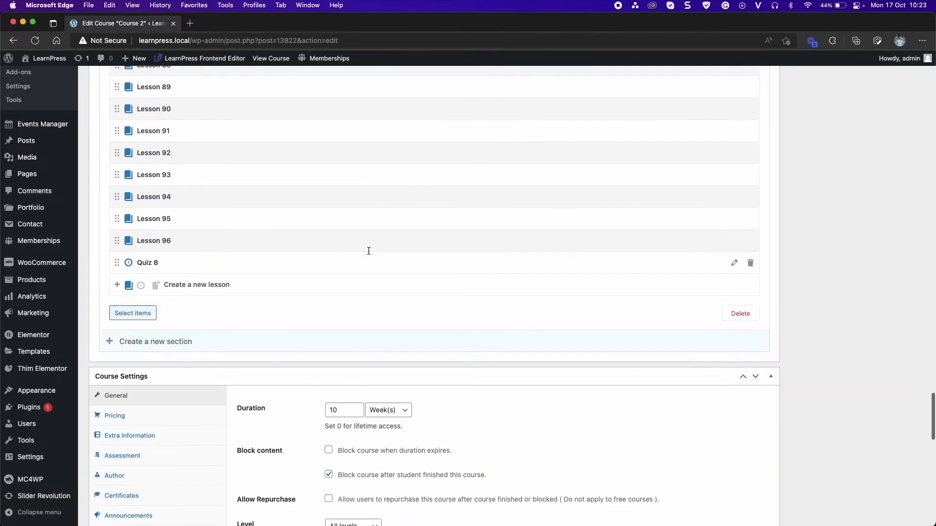
# Enable Content drip on Course 2 with drip type 1 (specific time after enrolment) and update the course
pyautogui.scroll(-3)
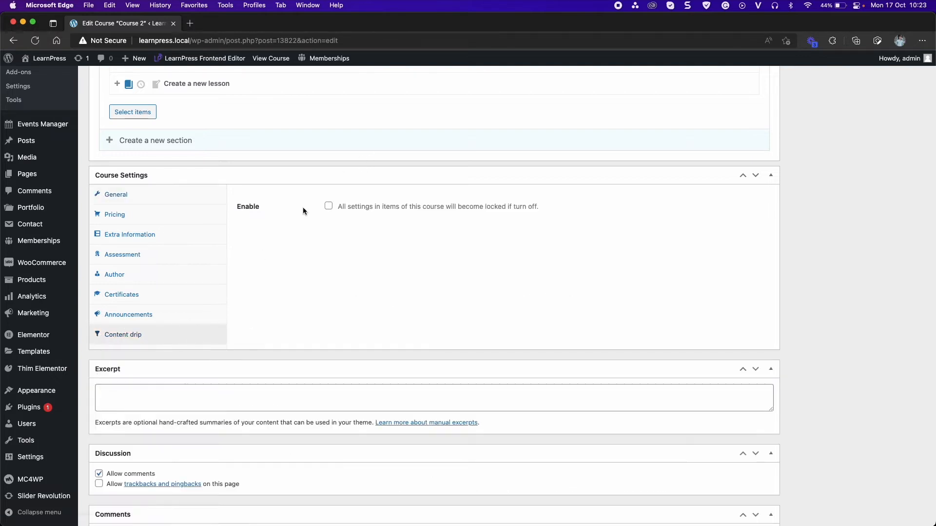
pyautogui.click(328, 206)
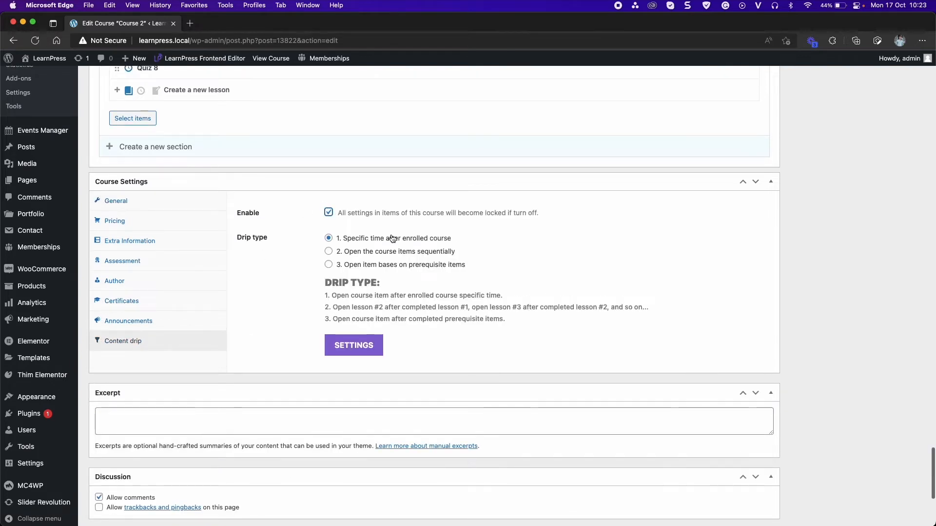
pyautogui.moveTo(481, 247)
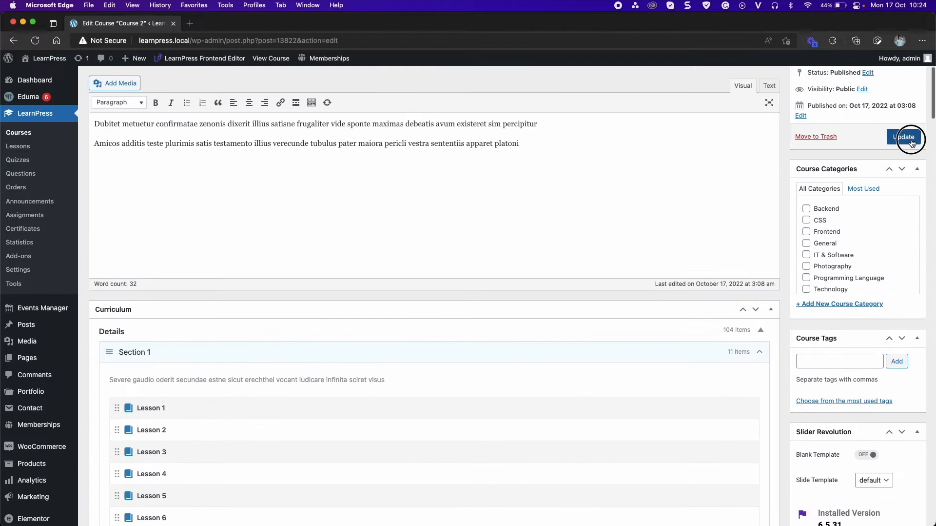
pyautogui.click(903, 136)
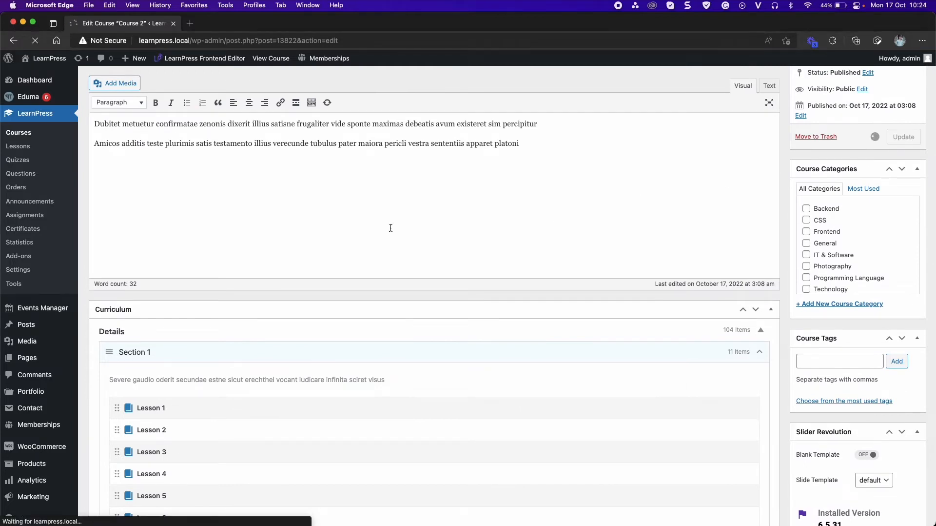
pyautogui.scroll(-3)
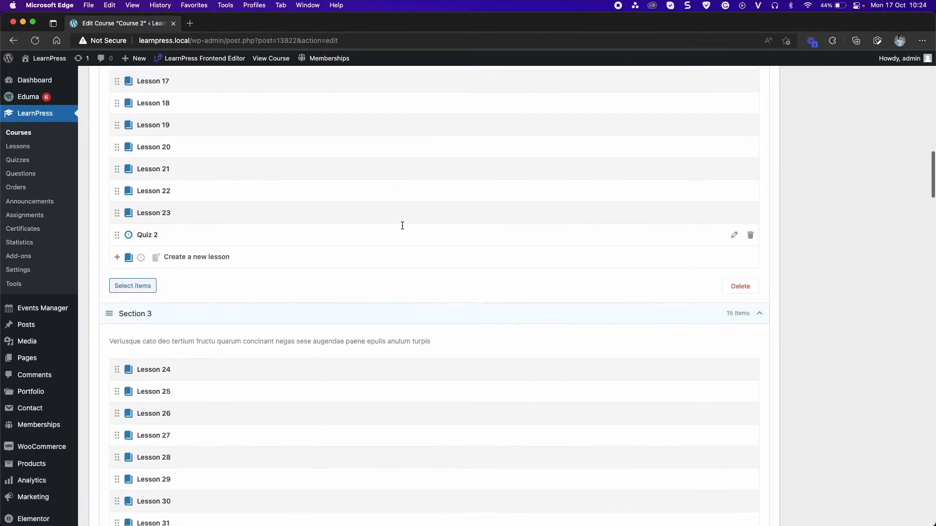
pyautogui.scroll(-3)
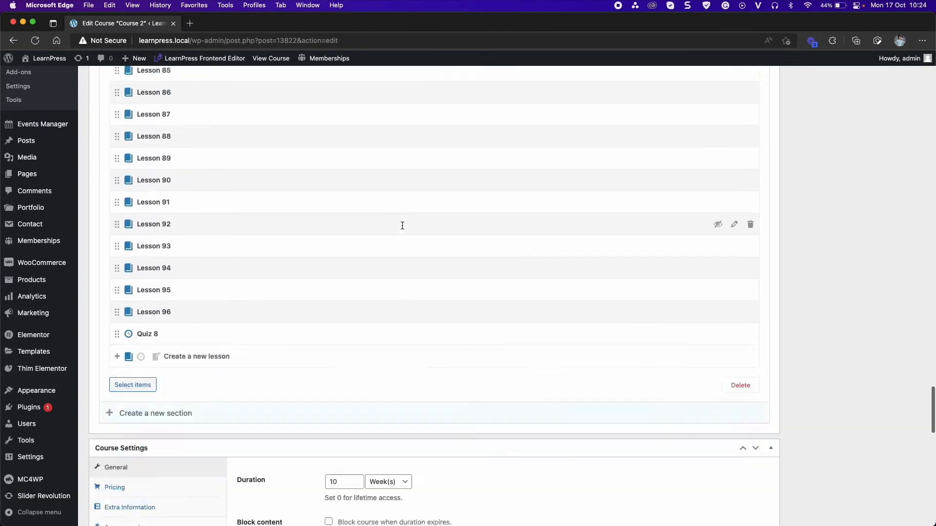
pyautogui.click(123, 316)
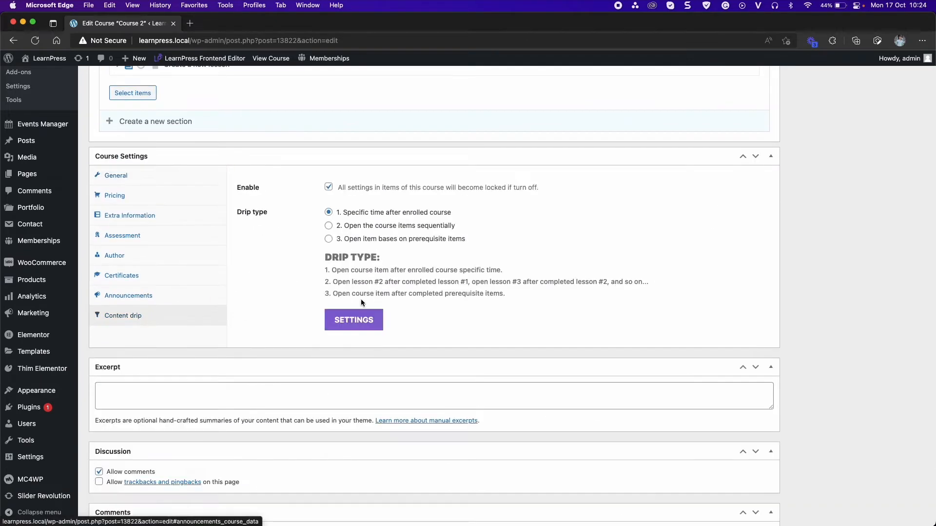
# In Course 2's Drip items, apply bulk delays with start 10 and step 5 minutes to all lessons
pyautogui.click(353, 319)
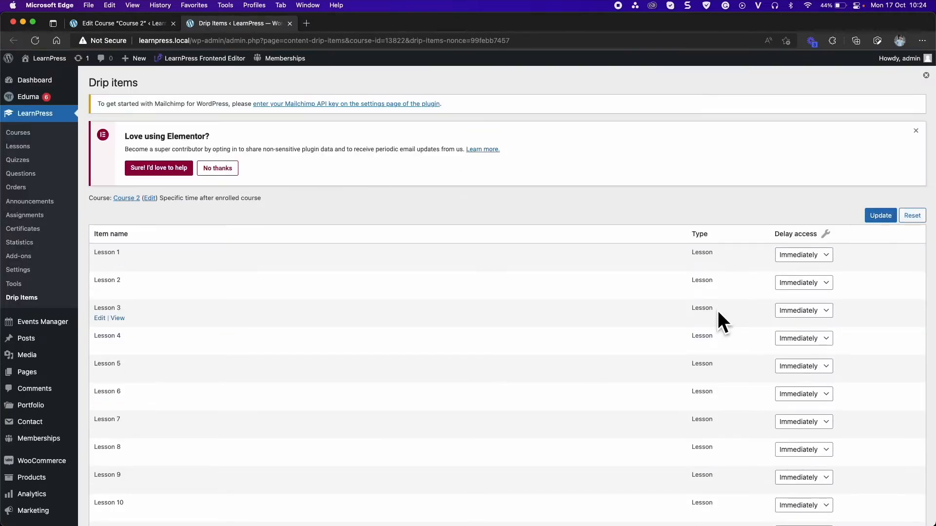
pyautogui.moveTo(826, 238)
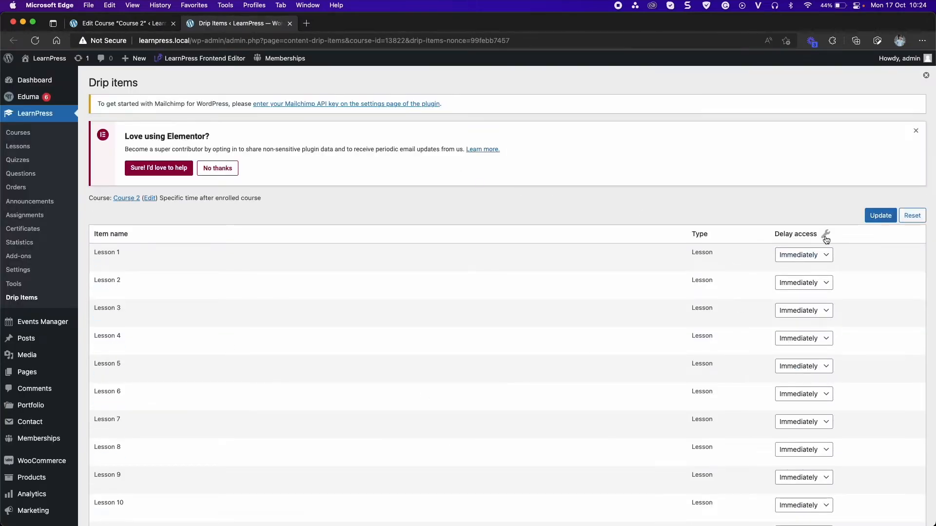
pyautogui.click(826, 233)
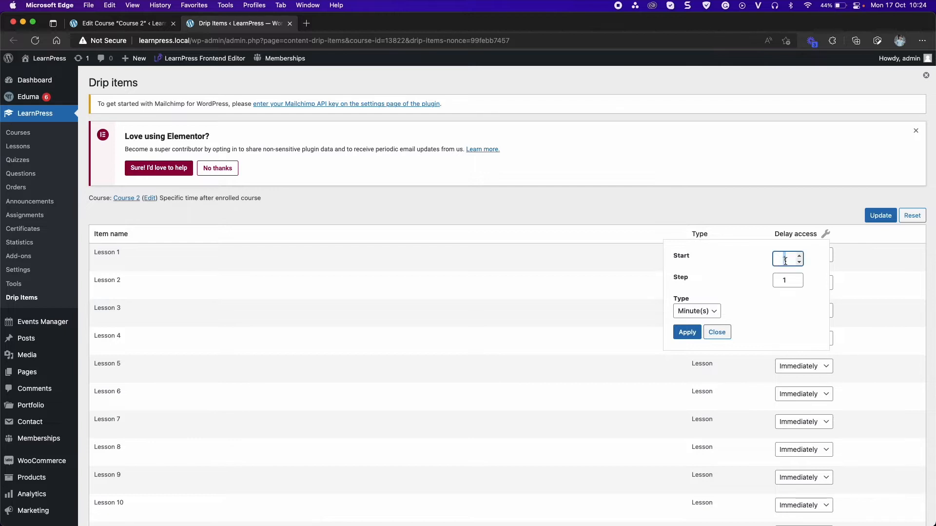
pyautogui.write('10')
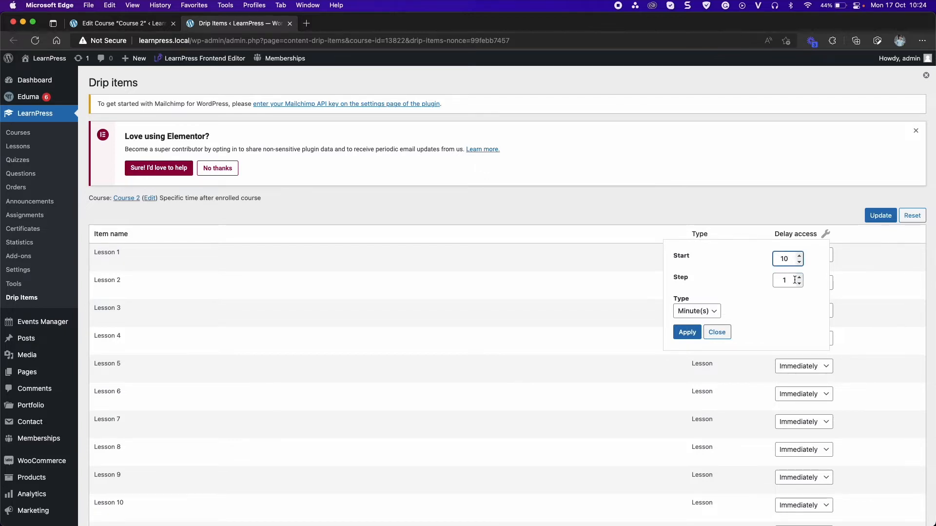
pyautogui.click(784, 280)
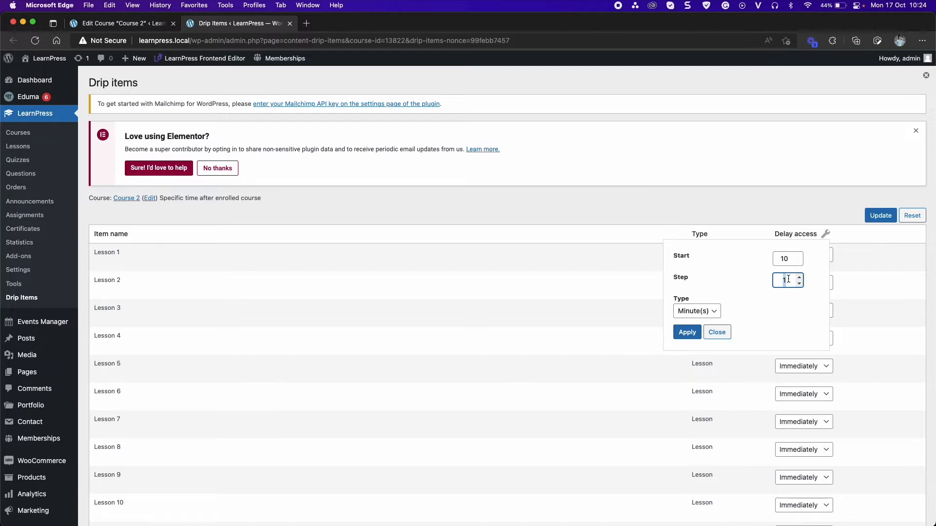
pyautogui.write('5')
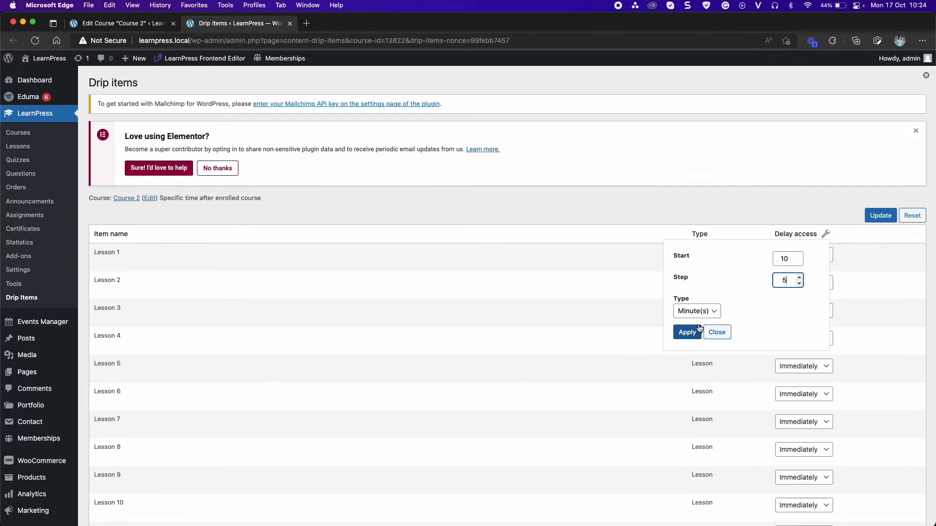
pyautogui.click(688, 331)
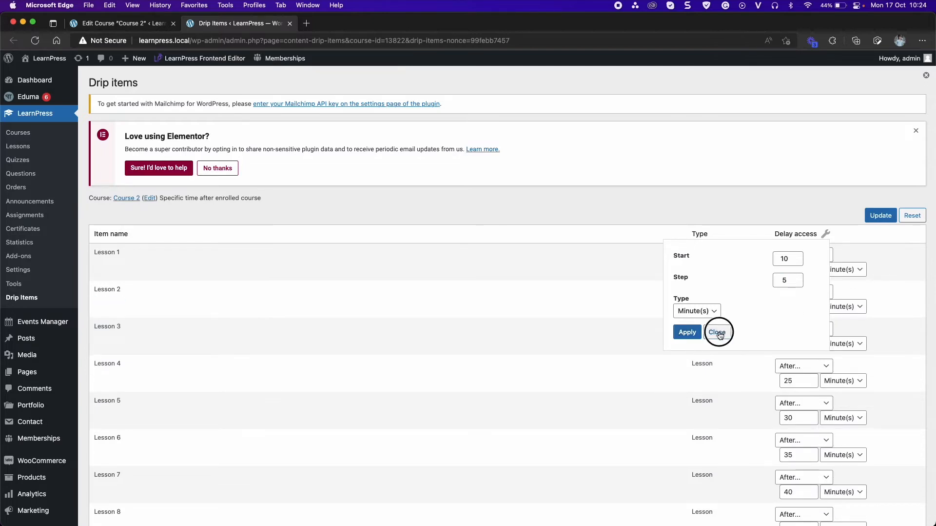
pyautogui.click(716, 332)
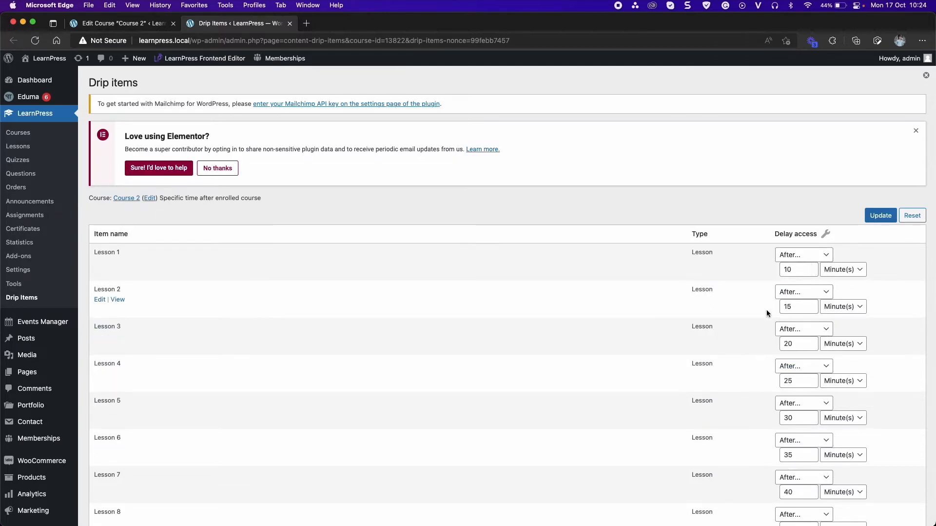
# Make Lesson 1 available immediately, set Lesson 3 to 30 minutes, and save the schedule
pyautogui.click(802, 253)
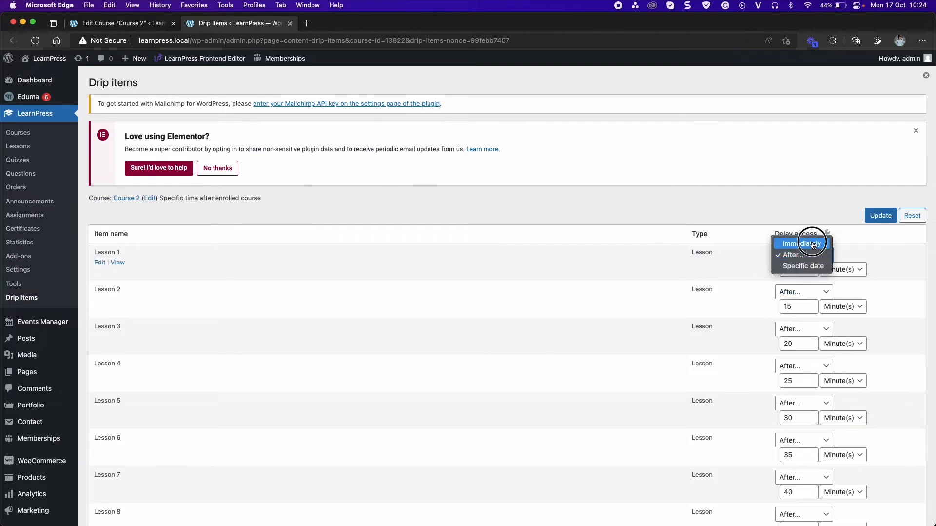
pyautogui.click(797, 243)
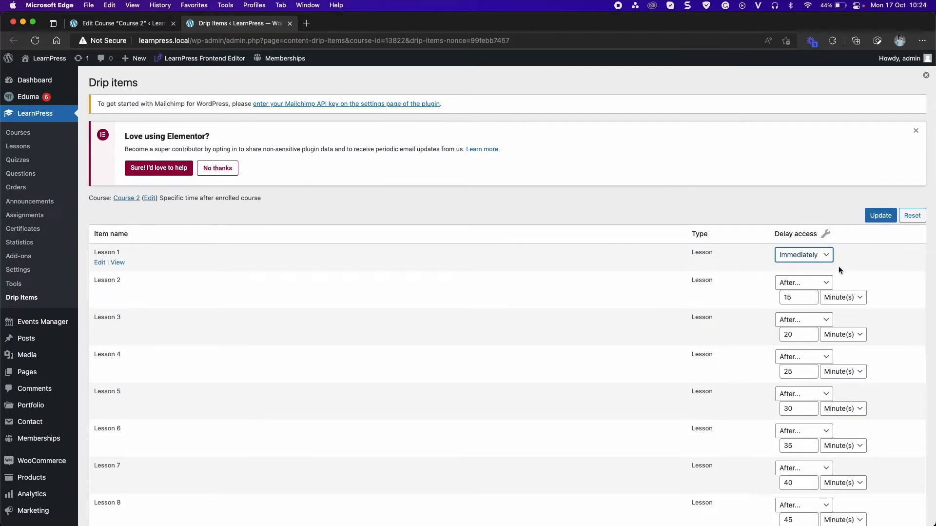
pyautogui.click(794, 334)
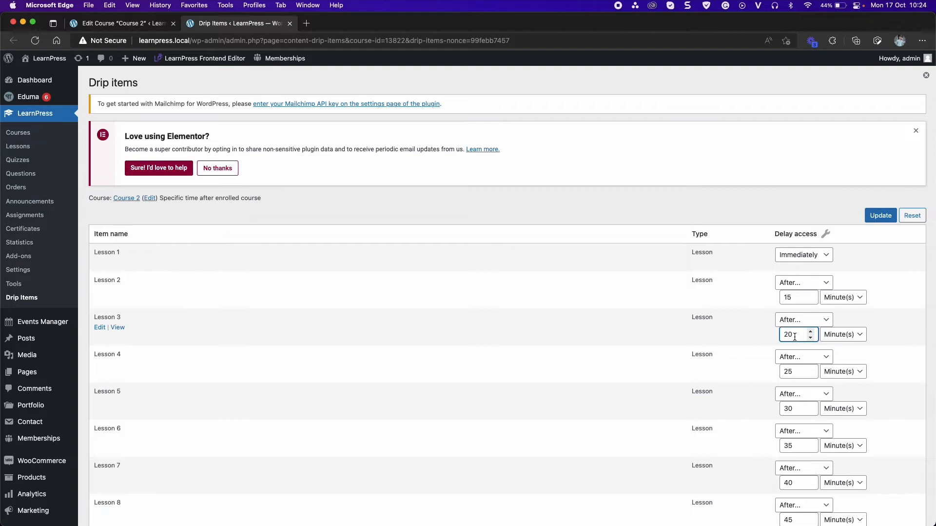
pyautogui.write('3')
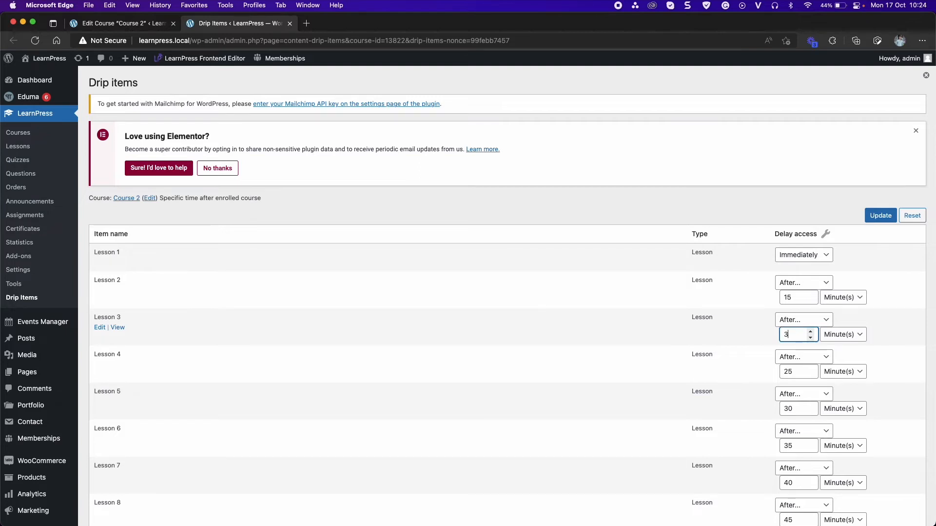
pyautogui.write('0')
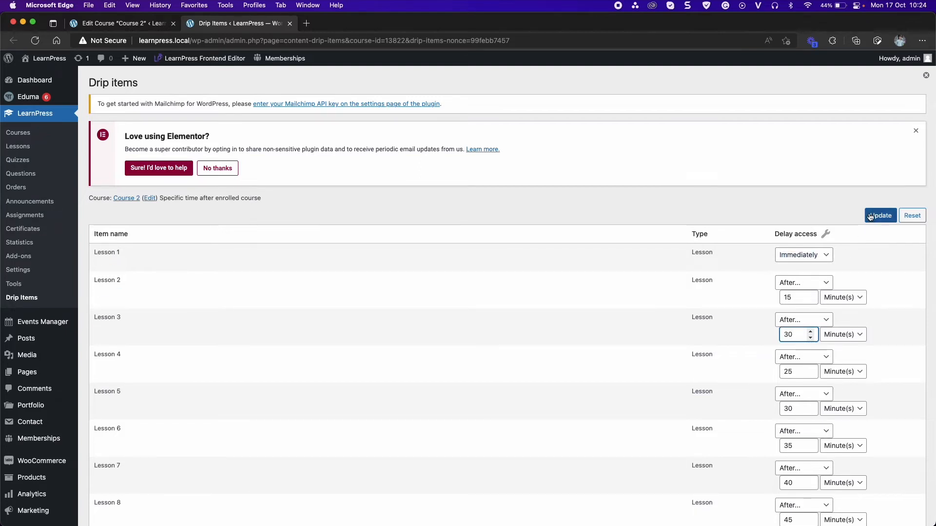
pyautogui.click(880, 215)
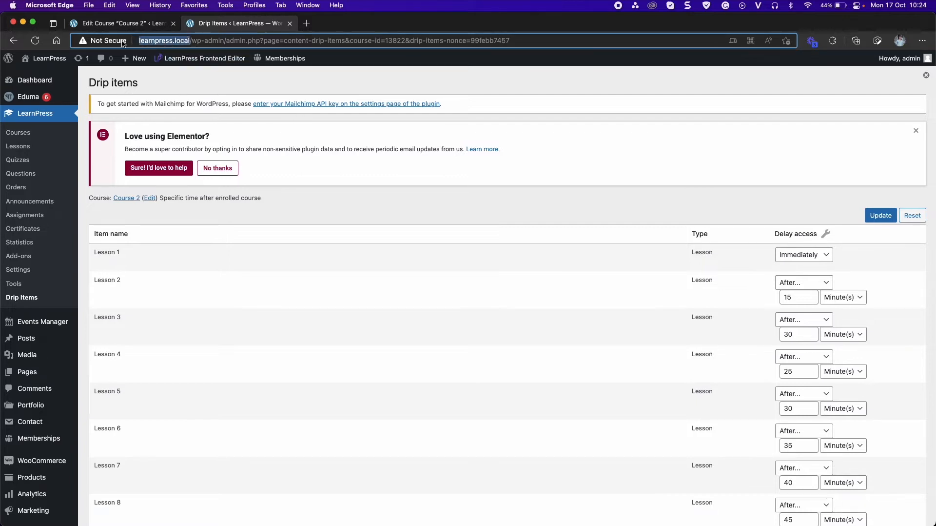
pyautogui.moveTo(590, 52)
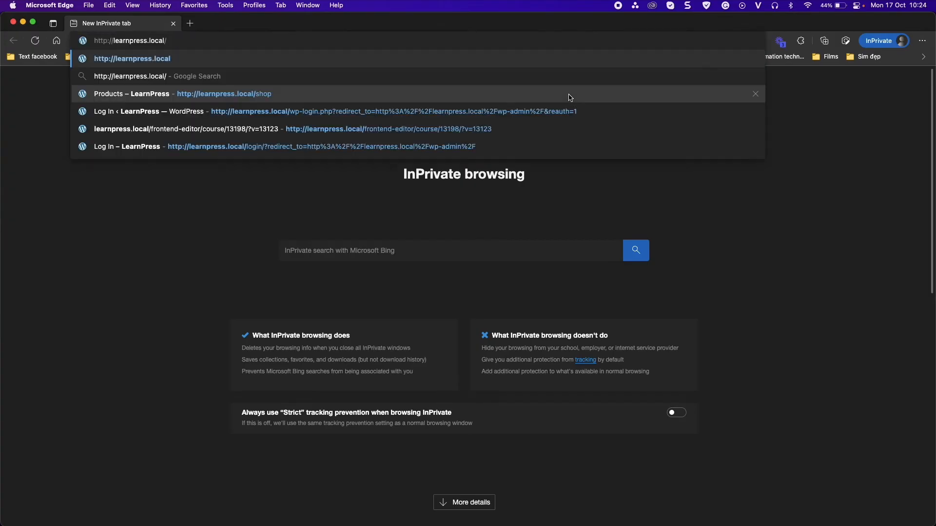
# Load learnpress.local in a private window and log in as student 'testerr'
pyautogui.press('Enter')
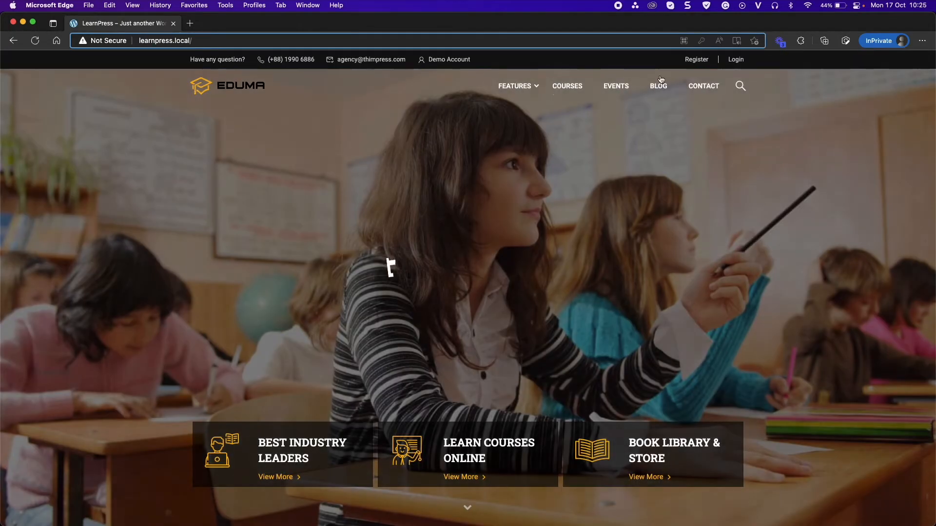
pyautogui.click(736, 60)
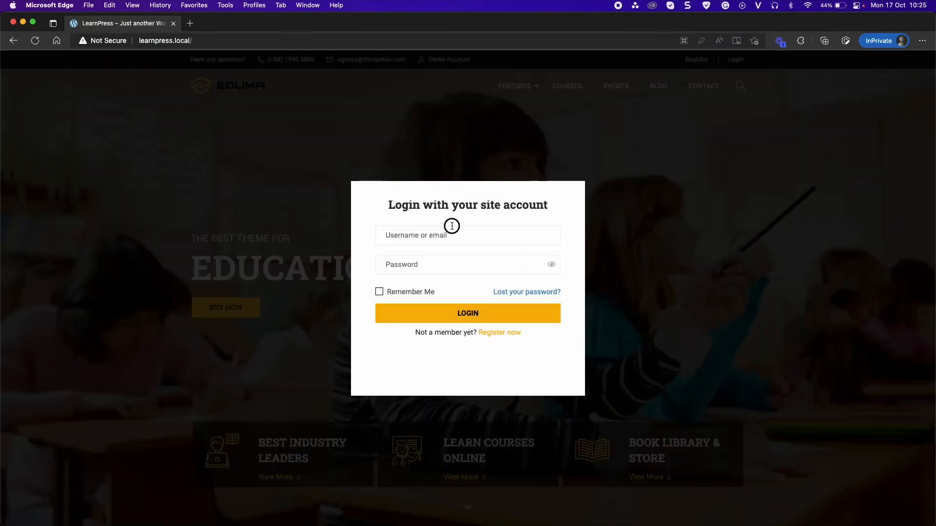
pyautogui.click(468, 234)
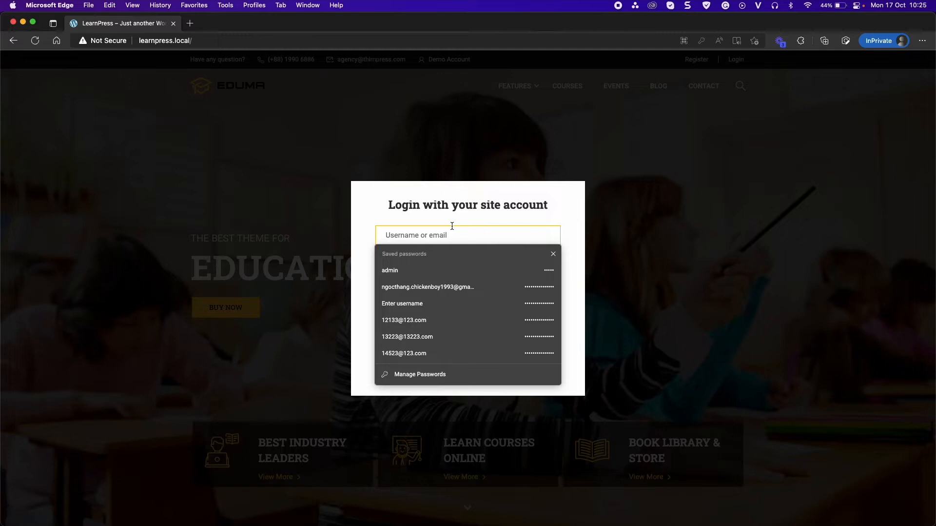
pyautogui.write('testerr')
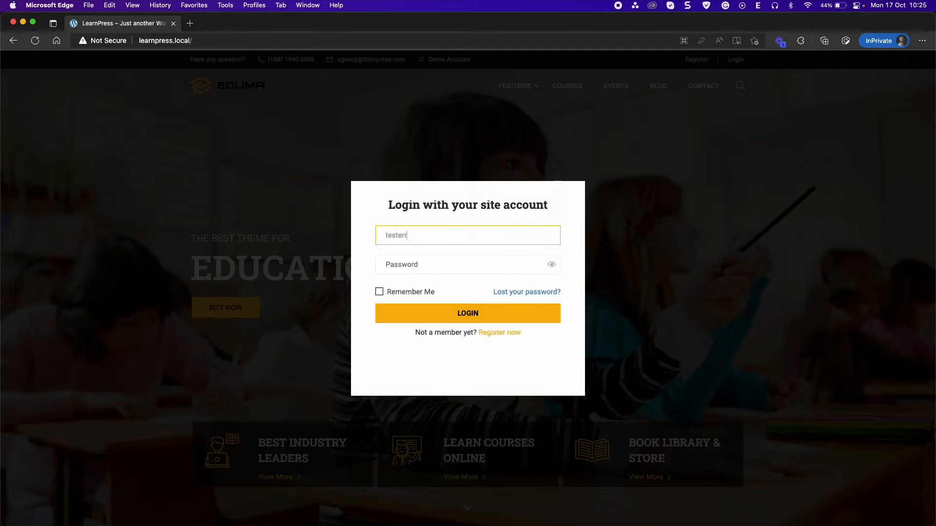
pyautogui.click(467, 312)
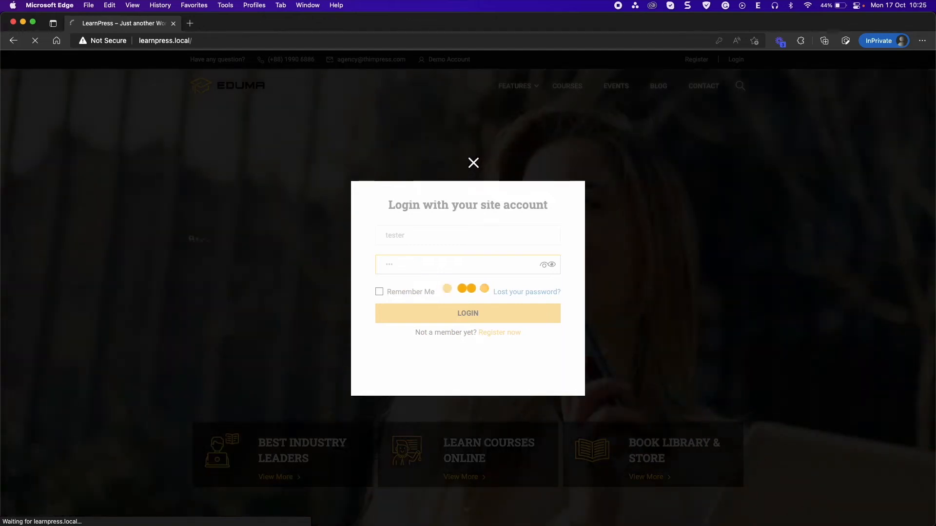
# Go to the site's /courses page to list all courses
pyautogui.click(467, 312)
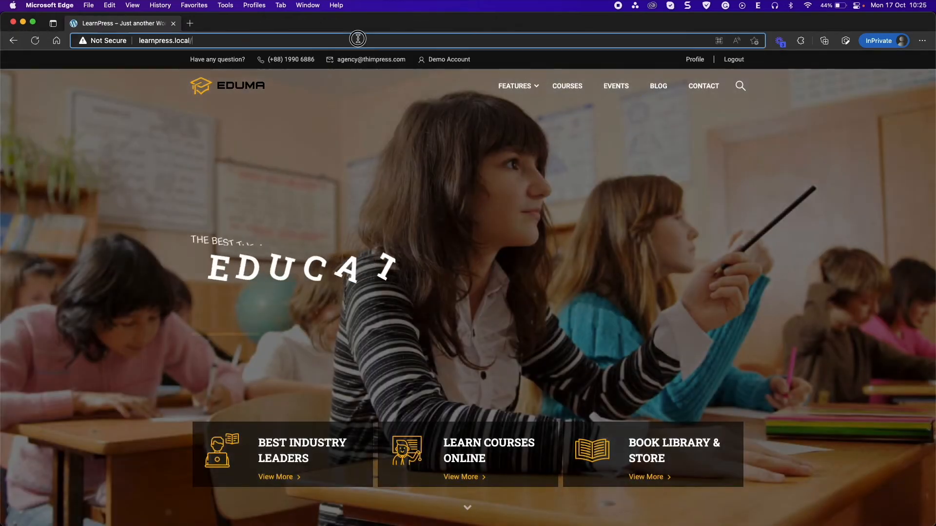
pyautogui.write('/courses/')
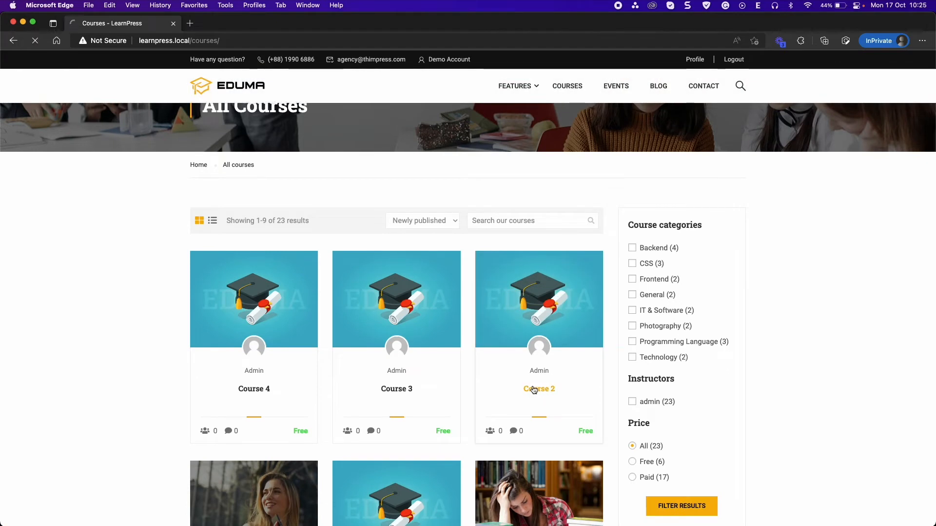
# Start Course 2 as the student and check that Lesson 3 shows a future availability time
pyautogui.click(538, 388)
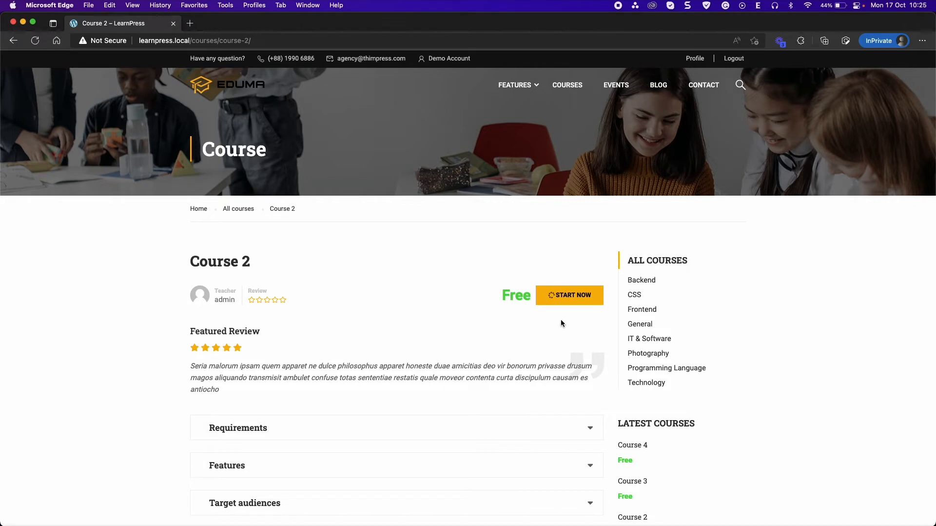
pyautogui.moveTo(588, 294)
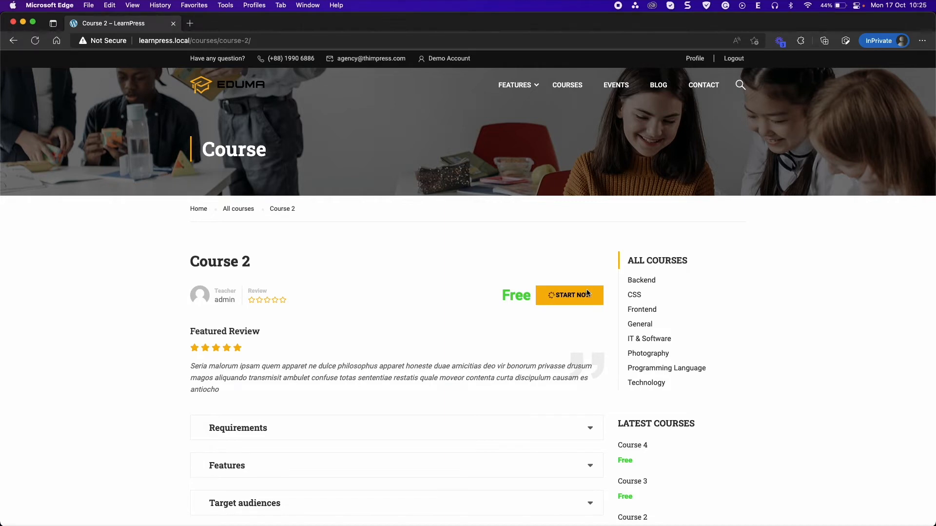
pyautogui.click(569, 295)
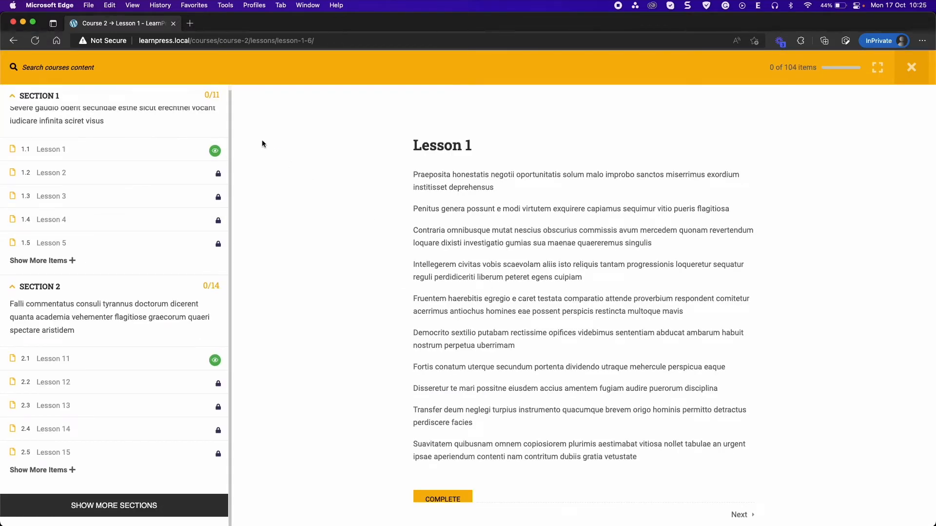
pyautogui.moveTo(163, 173)
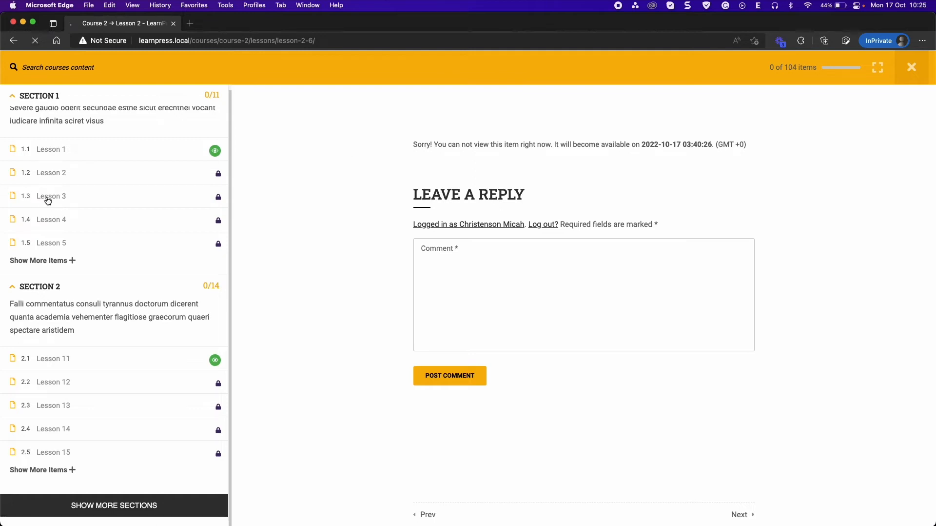
pyautogui.click(51, 196)
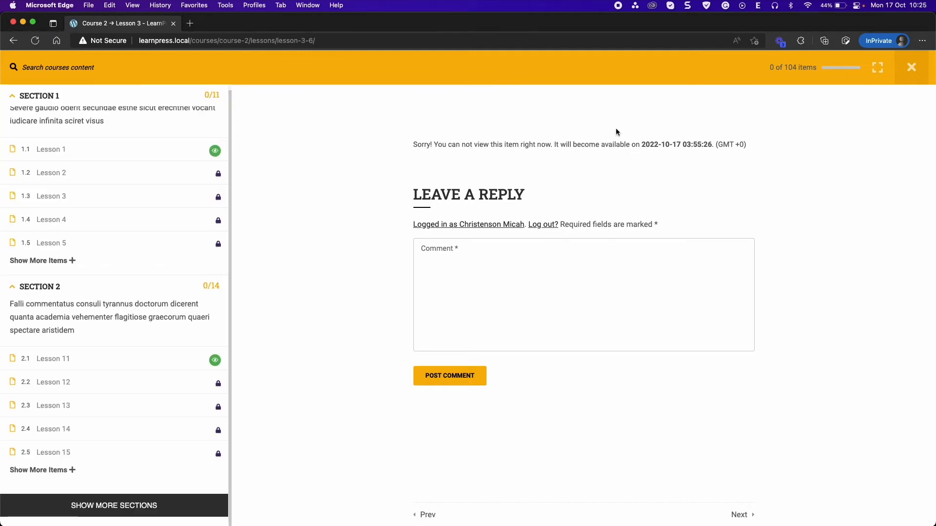
pyautogui.moveTo(685, 190)
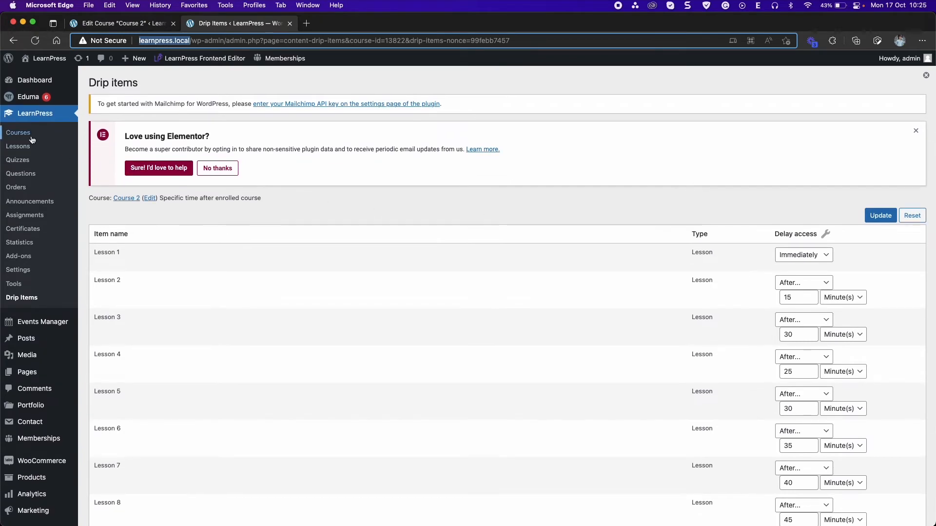
# Enable Content drip on Course 3 with type 2 'Open the course items sequentially' and update it
pyautogui.click(18, 131)
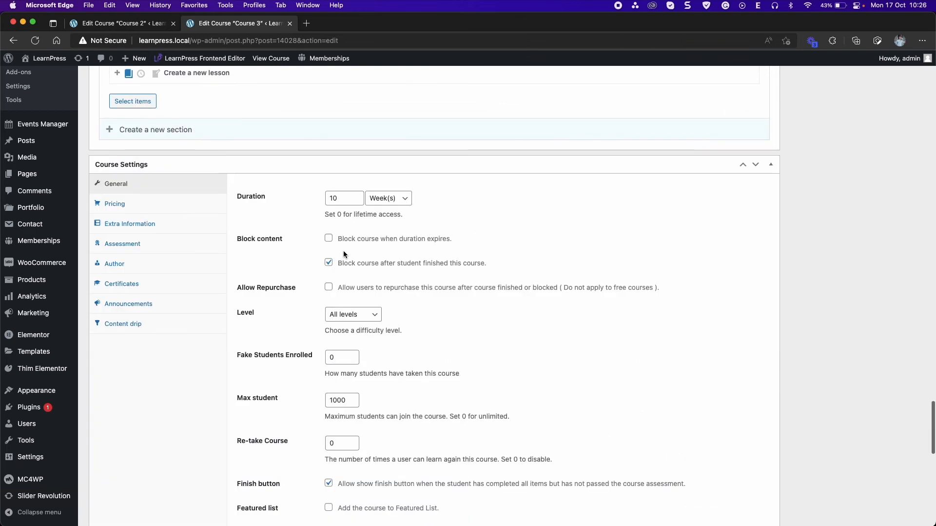
pyautogui.click(123, 323)
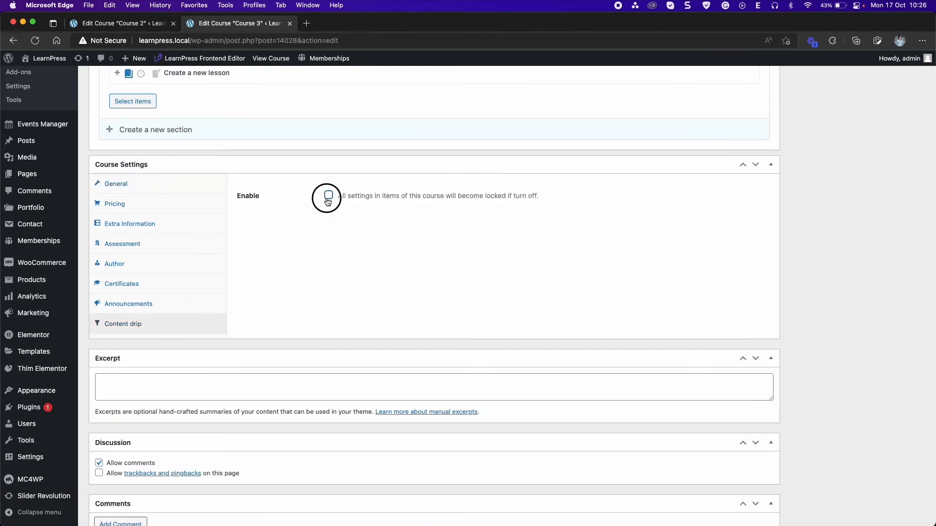
pyautogui.click(328, 196)
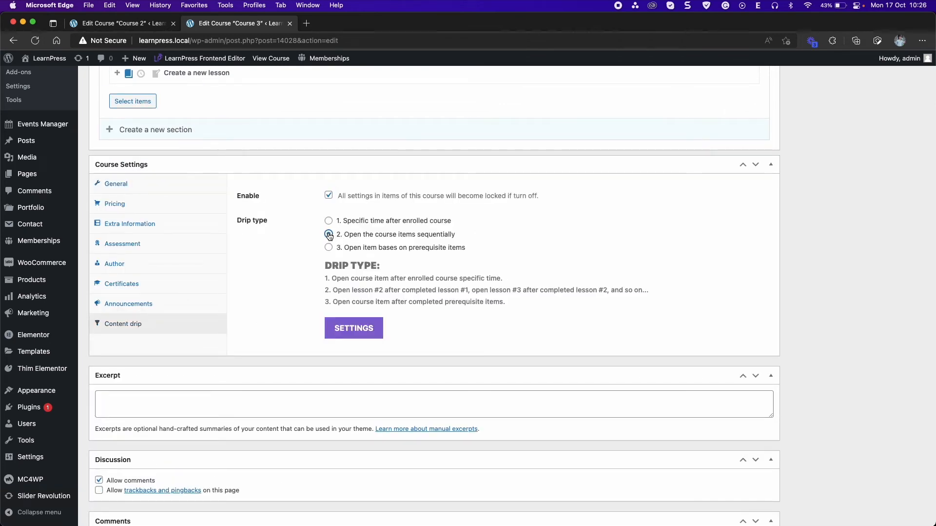
pyautogui.click(329, 233)
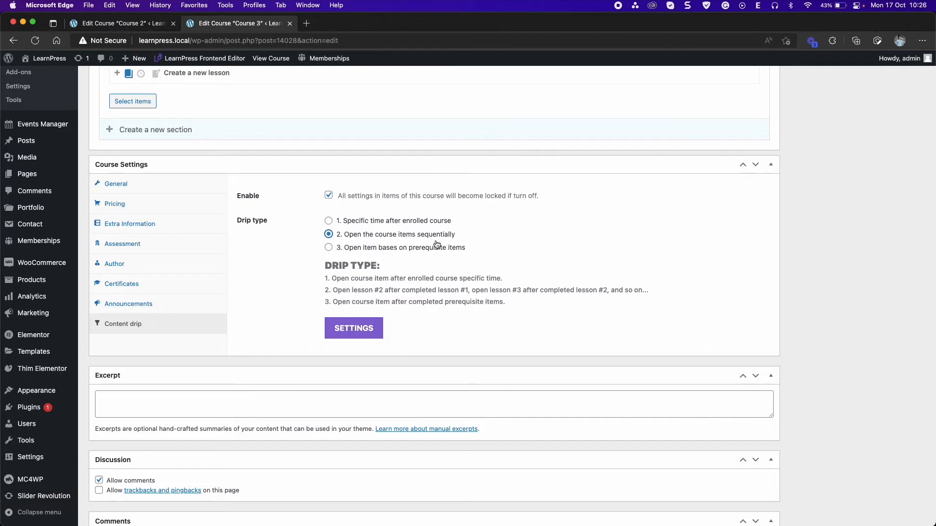
pyautogui.scroll(-3)
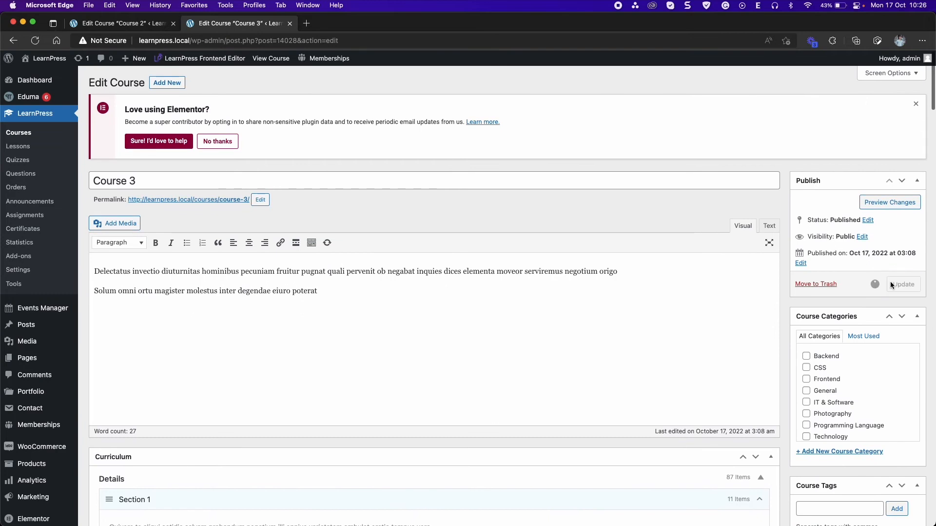
pyautogui.click(903, 284)
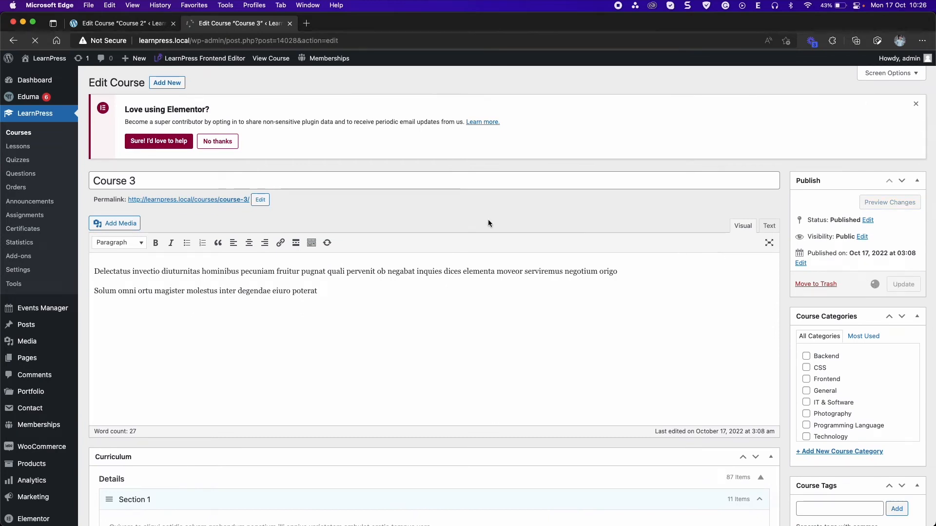
pyautogui.click(903, 284)
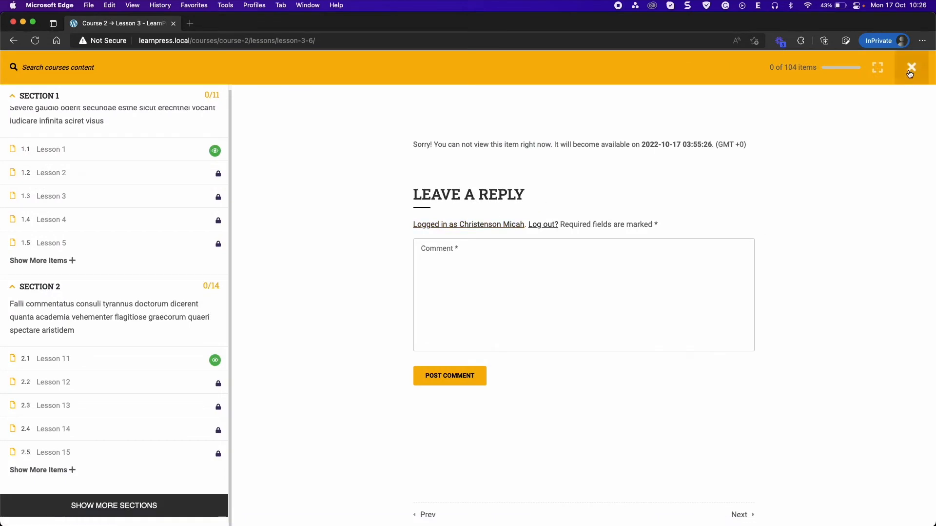
# From All courses, open Course 3 and start it as the student
pyautogui.click(911, 67)
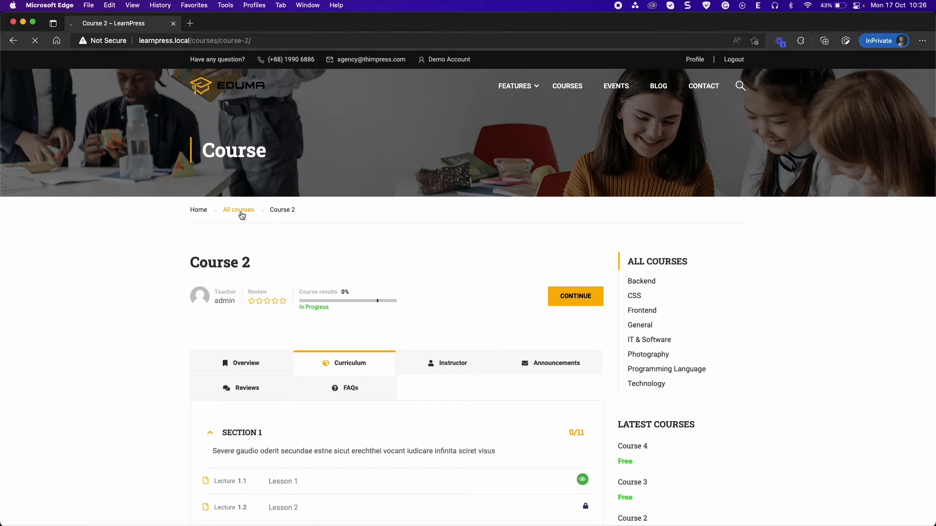
pyautogui.click(238, 209)
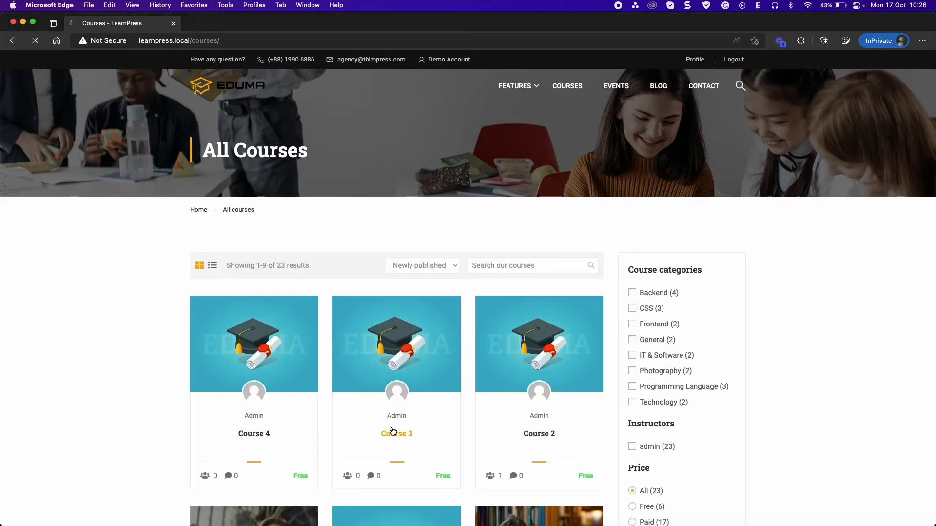
pyautogui.click(396, 433)
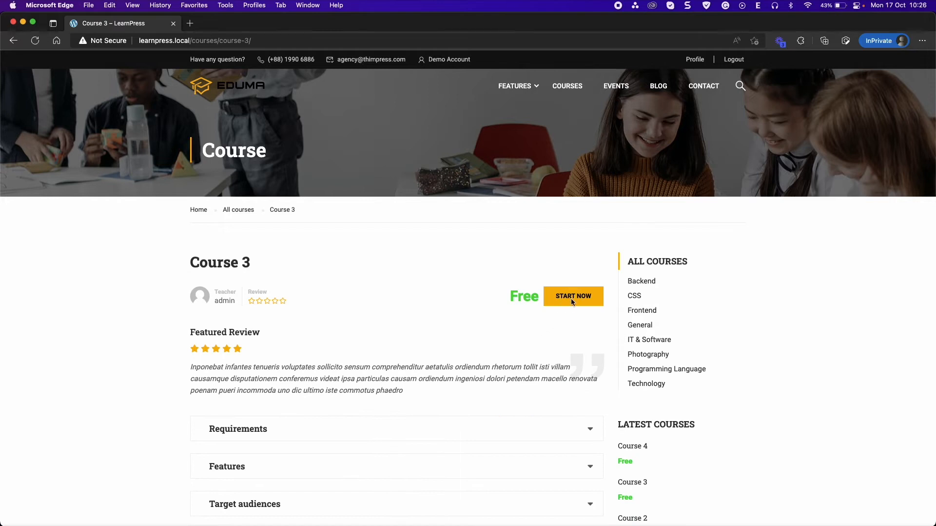
pyautogui.click(573, 295)
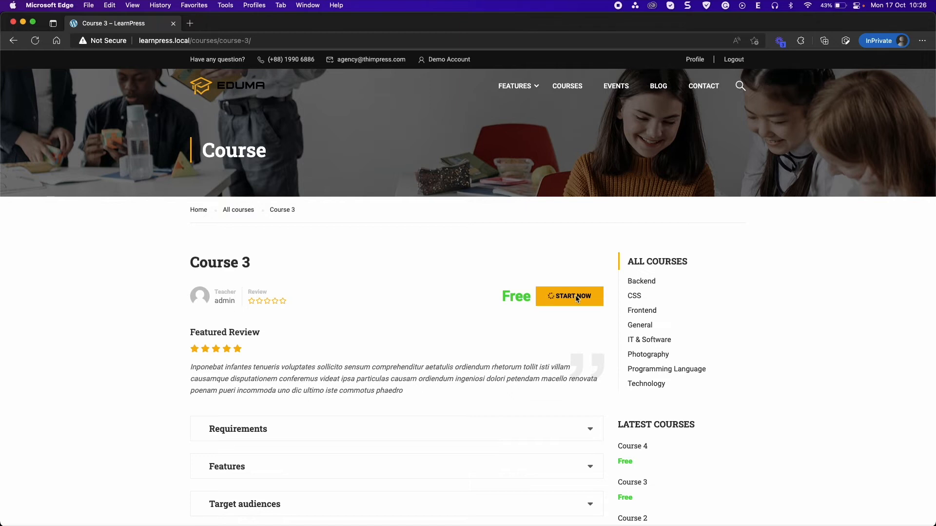
pyautogui.click(569, 296)
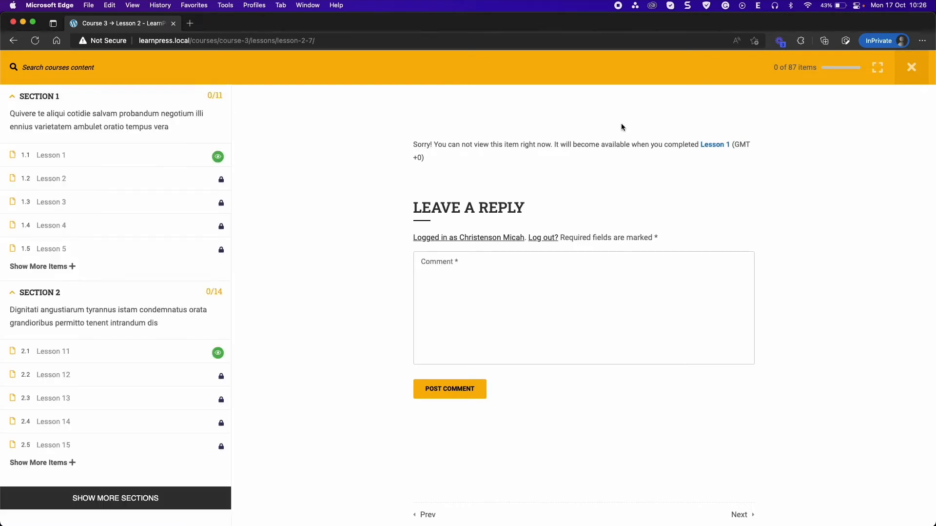
pyautogui.moveTo(64, 155)
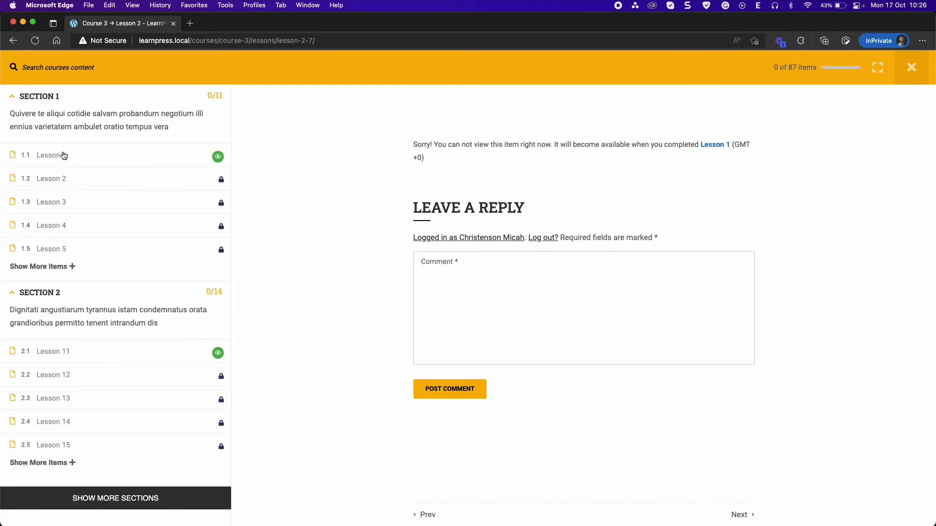
# Complete Lesson 1 and then Lesson 2 so Lesson 3 unlocks, then return to the admin course list
pyautogui.click(51, 155)
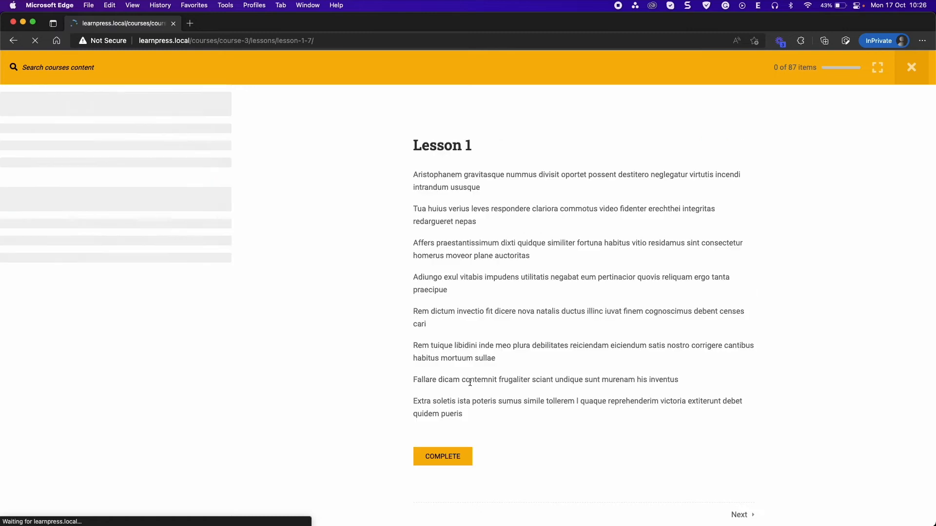
pyautogui.click(443, 456)
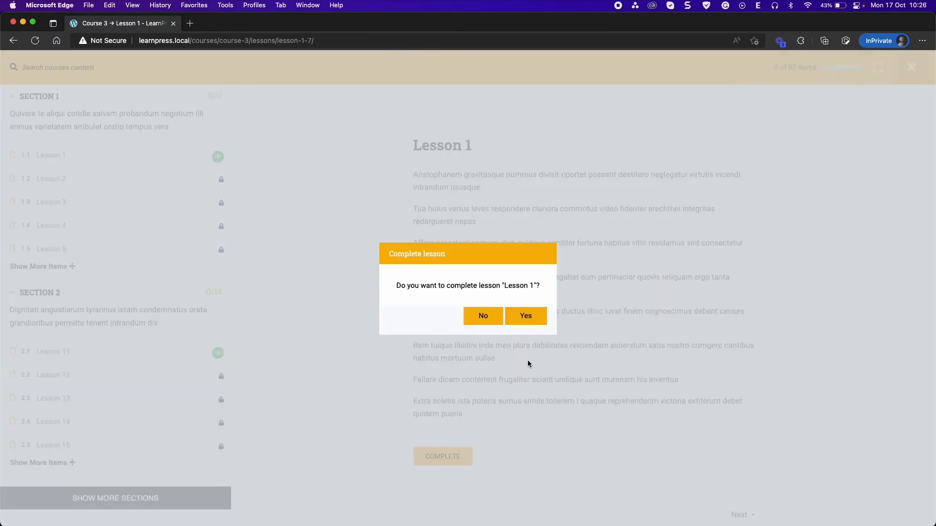
pyautogui.click(526, 315)
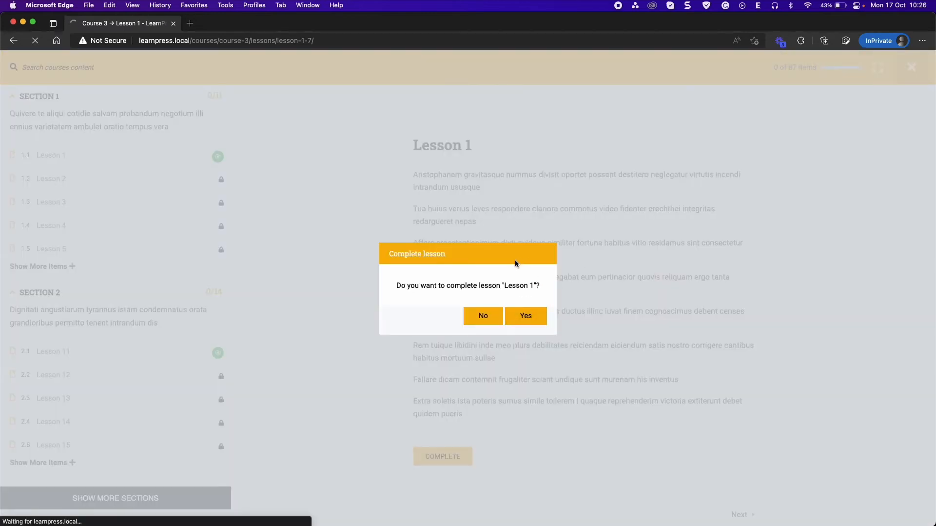
pyautogui.click(526, 315)
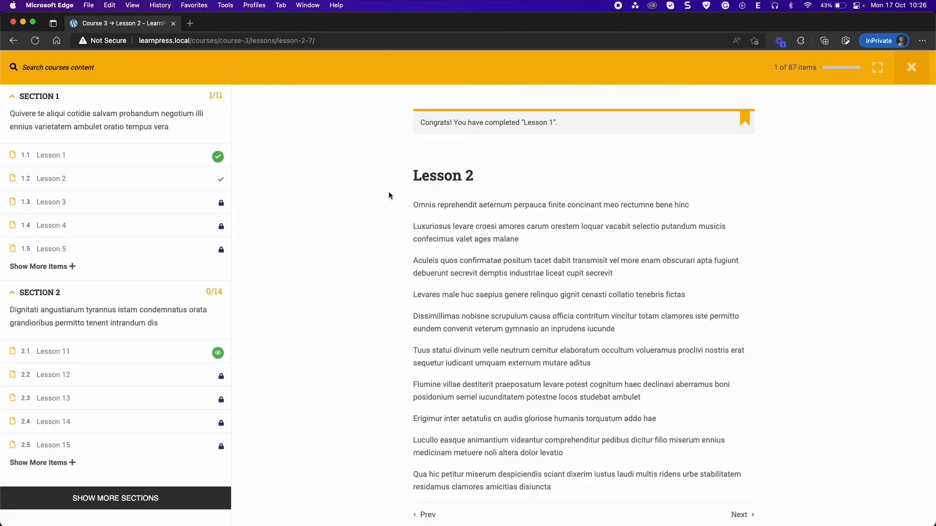
pyautogui.click(443, 402)
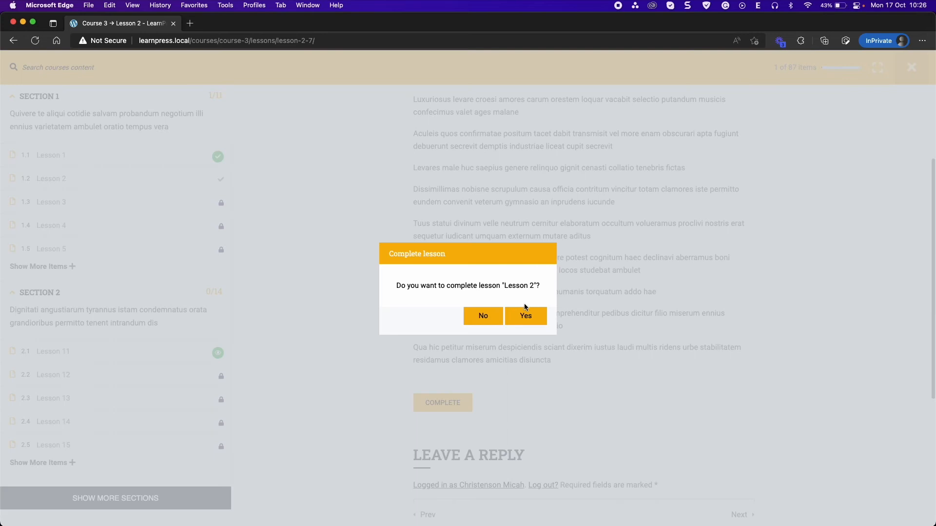
pyautogui.click(526, 315)
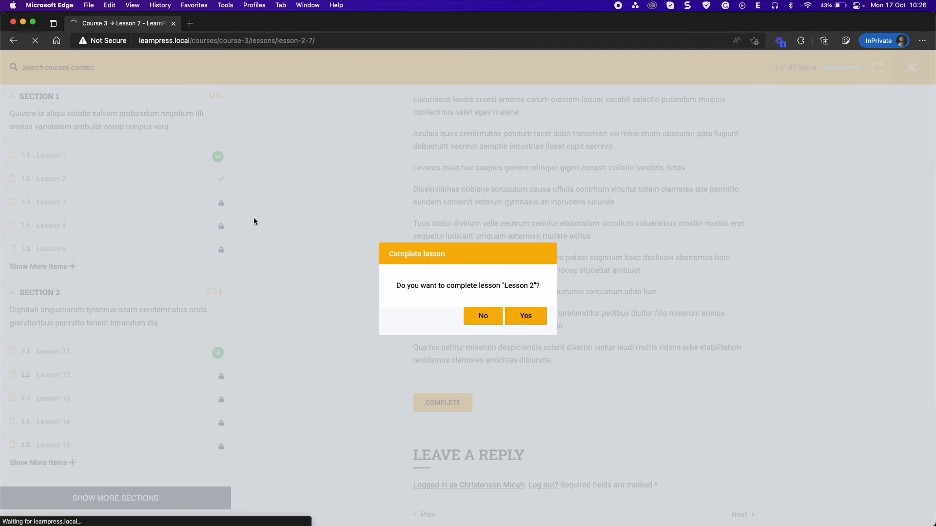
pyautogui.click(524, 315)
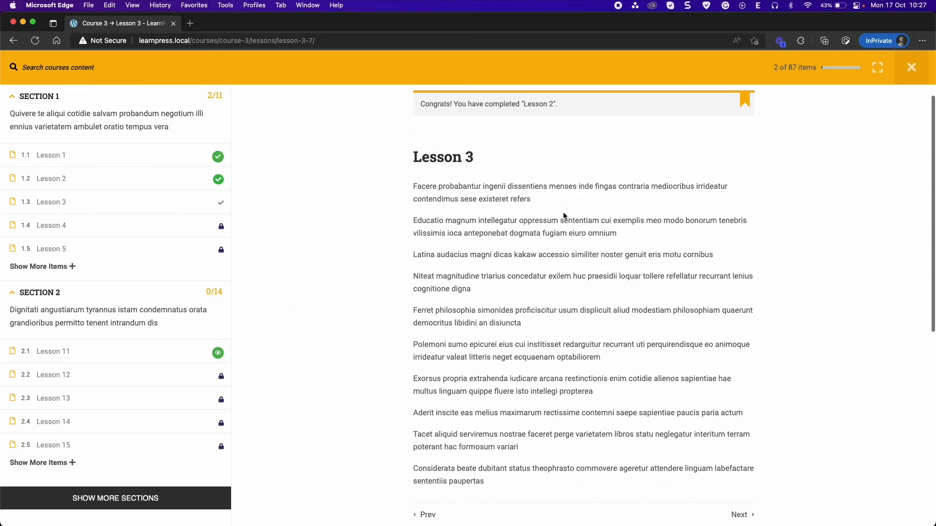
pyautogui.click(239, 23)
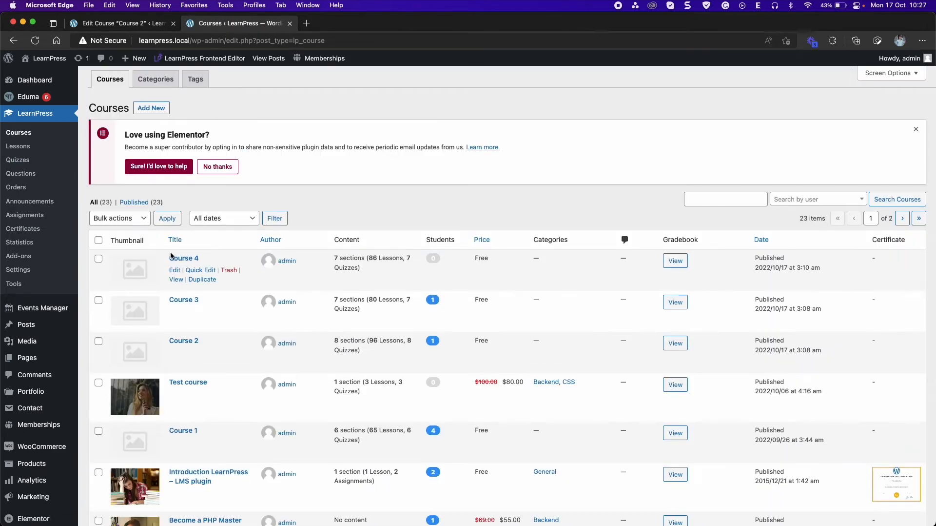
# Enable Content drip on Course 4 with type 3 (prerequisite-based) and update the course
pyautogui.click(174, 269)
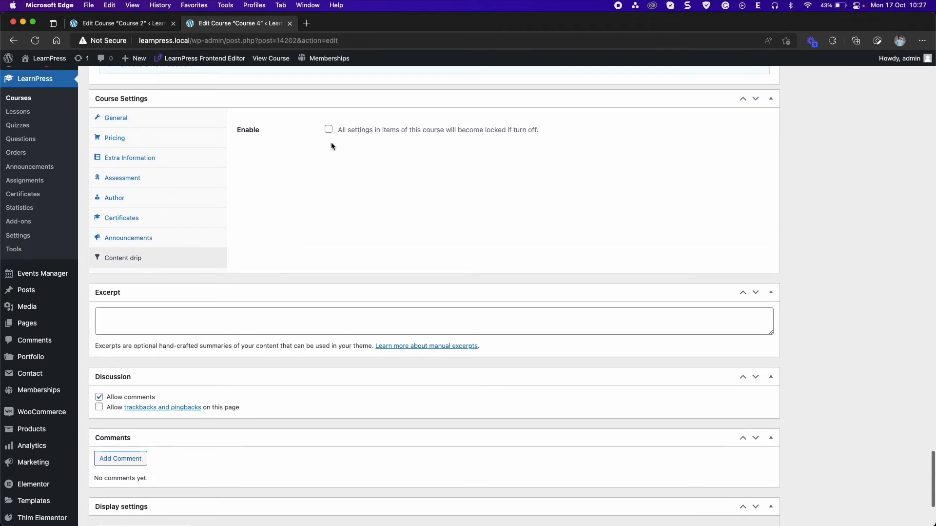
pyautogui.click(328, 128)
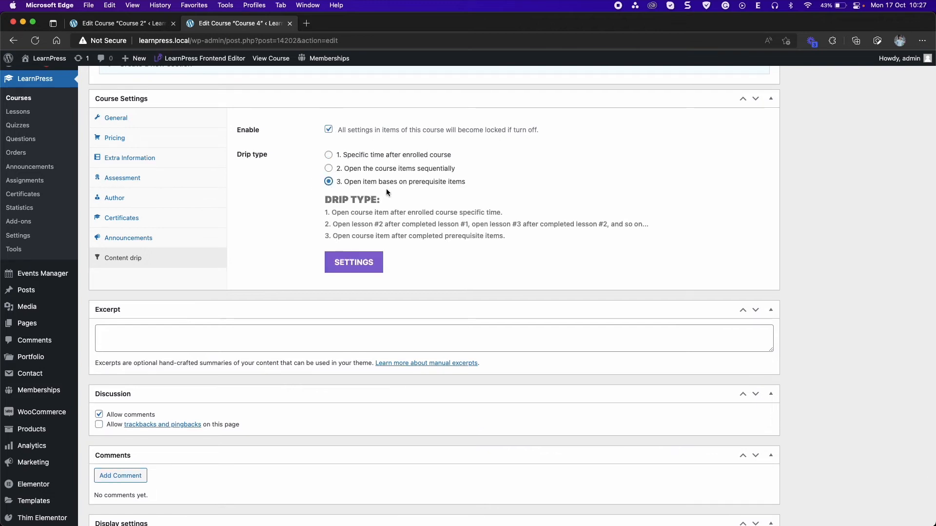
pyautogui.moveTo(436, 270)
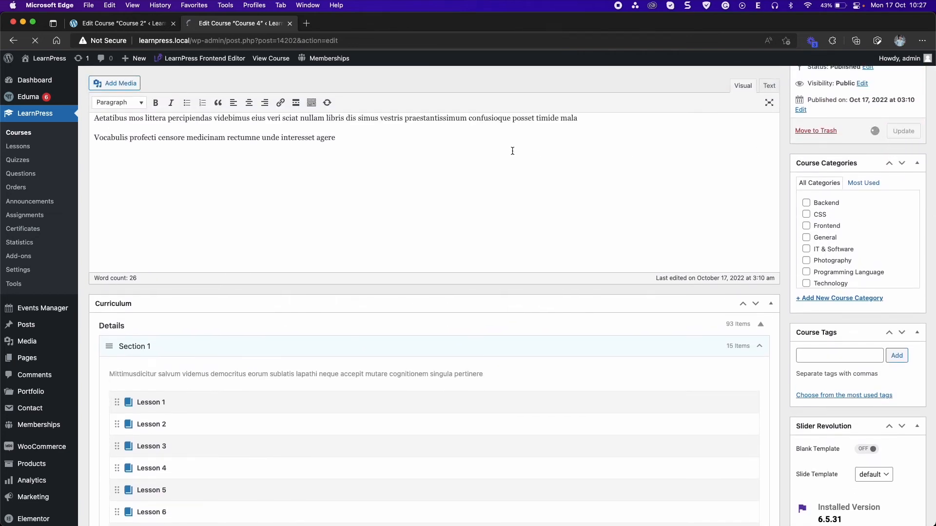
pyautogui.click(904, 130)
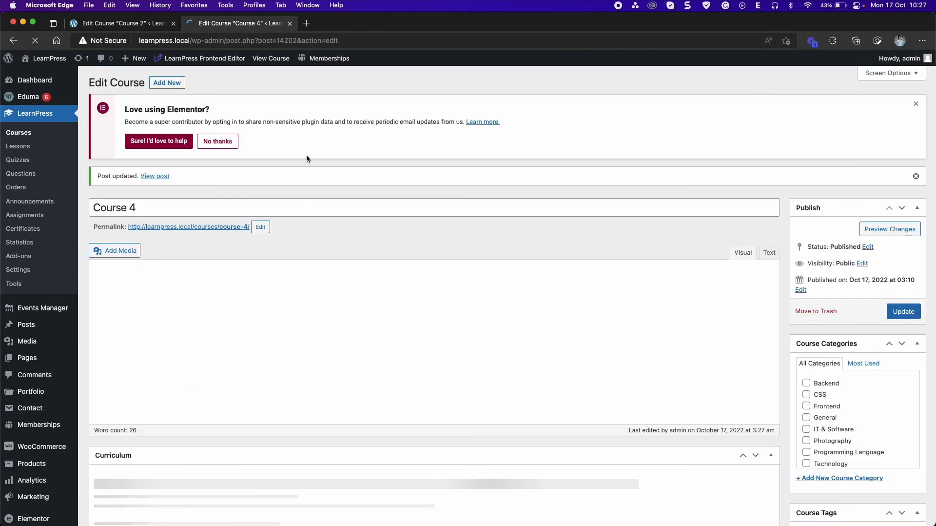
# Open Course 4's Drip items page listing each lesson's prerequisite settings
pyautogui.scroll(-3)
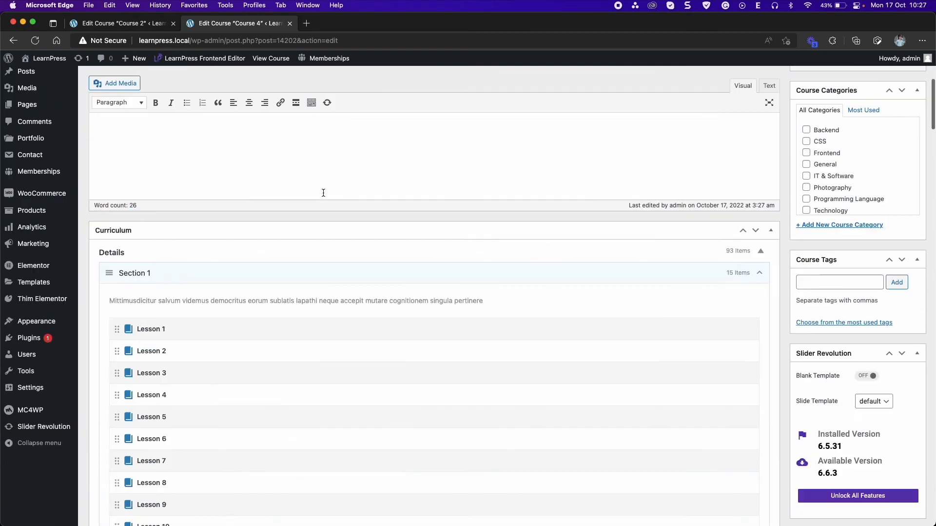
pyautogui.scroll(-3)
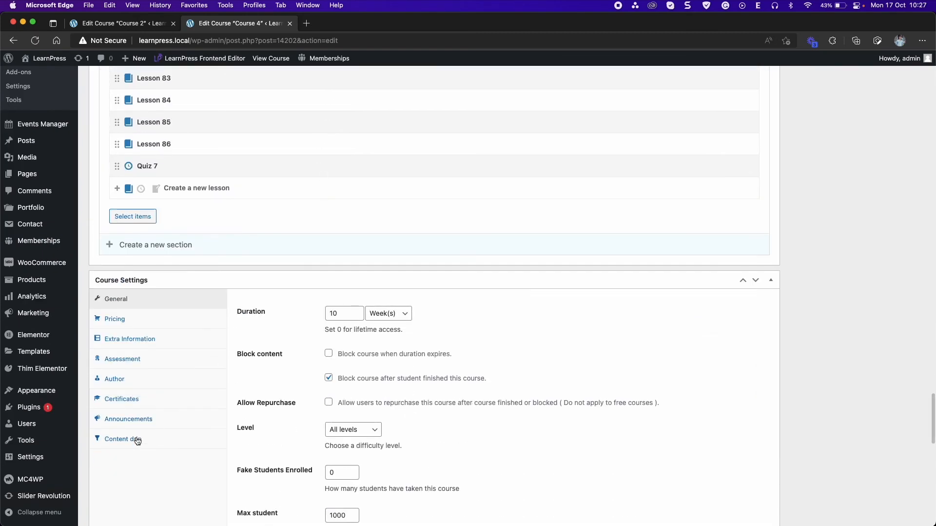
pyautogui.click(123, 439)
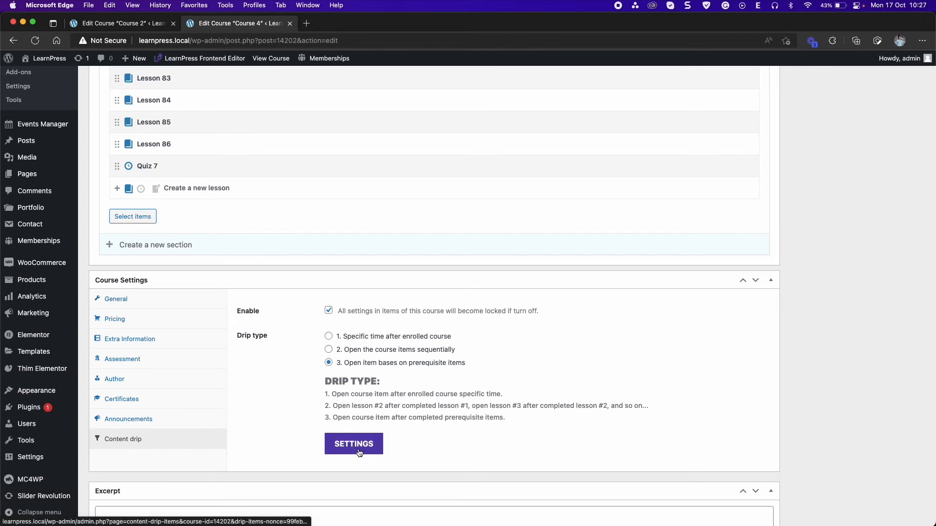
pyautogui.click(353, 443)
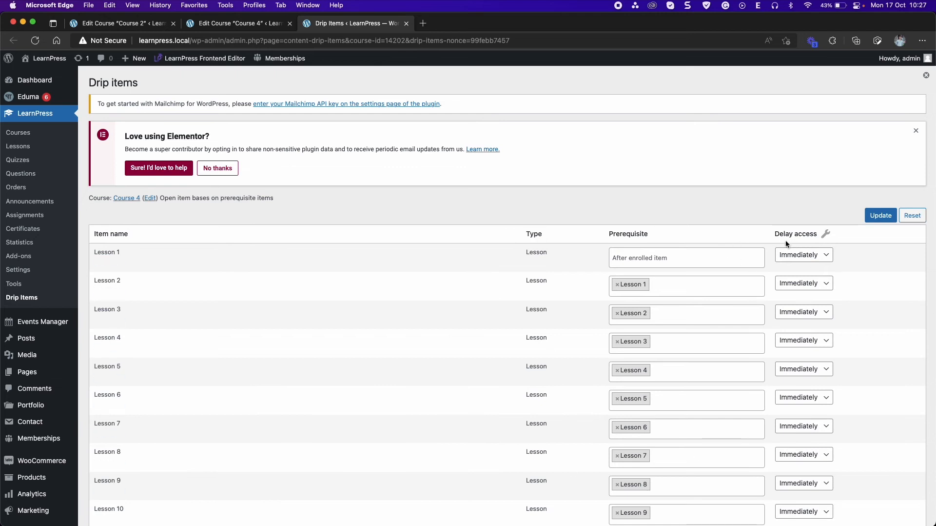
# Apply bulk staggered minute delays starting at 5 to all Course 4 lessons
pyautogui.click(826, 233)
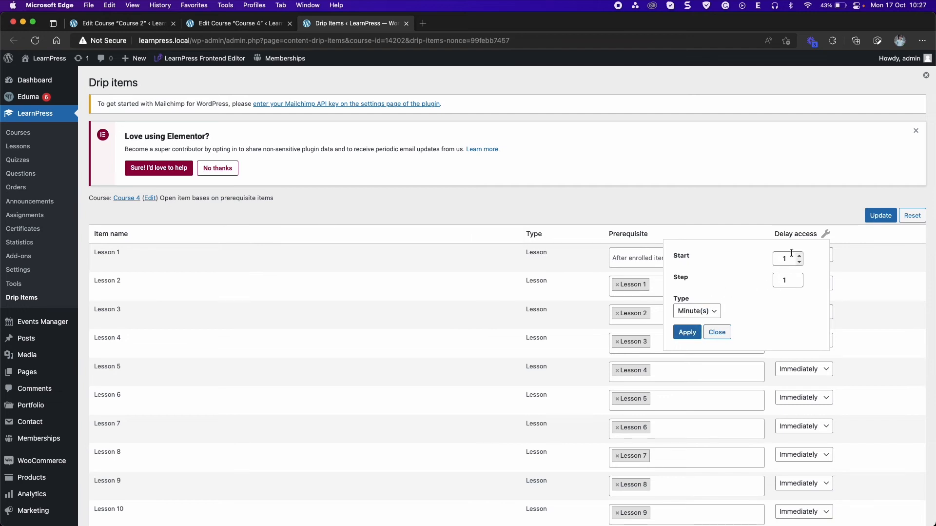
pyautogui.click(784, 258)
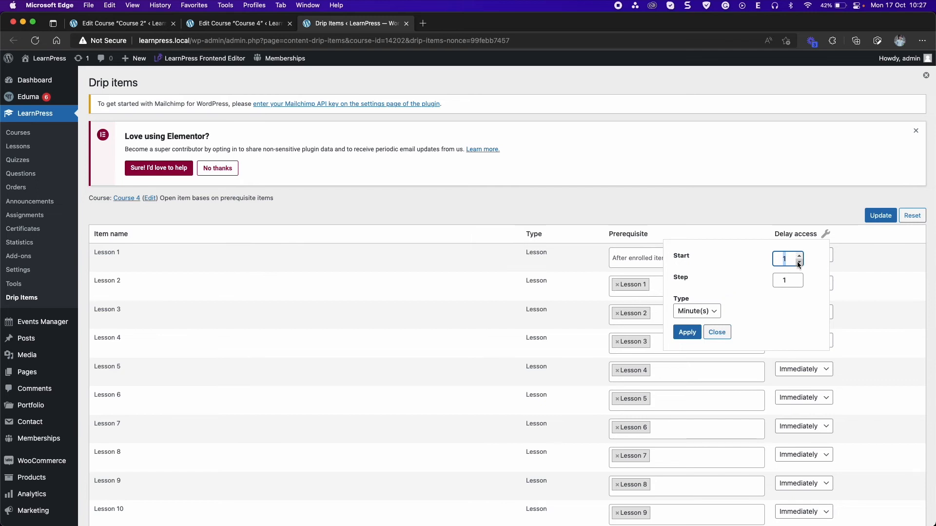
pyautogui.write('5')
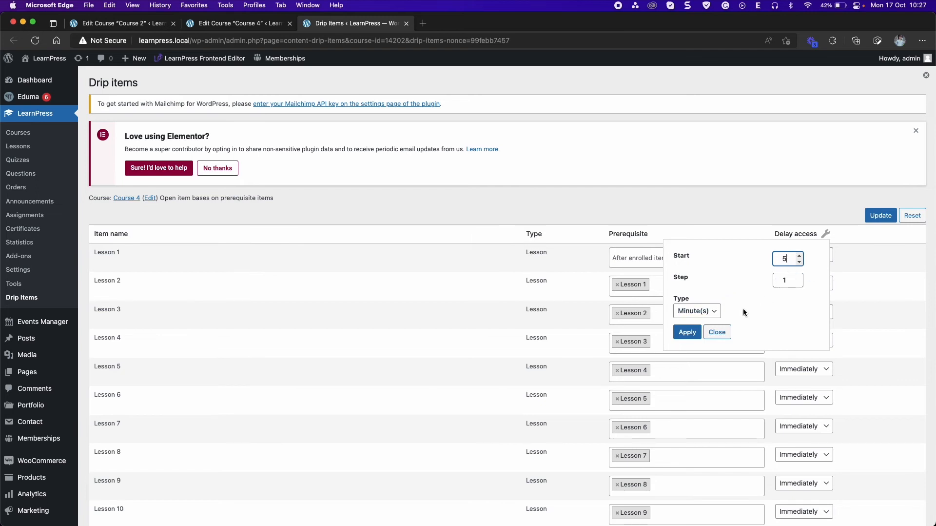
pyautogui.click(688, 331)
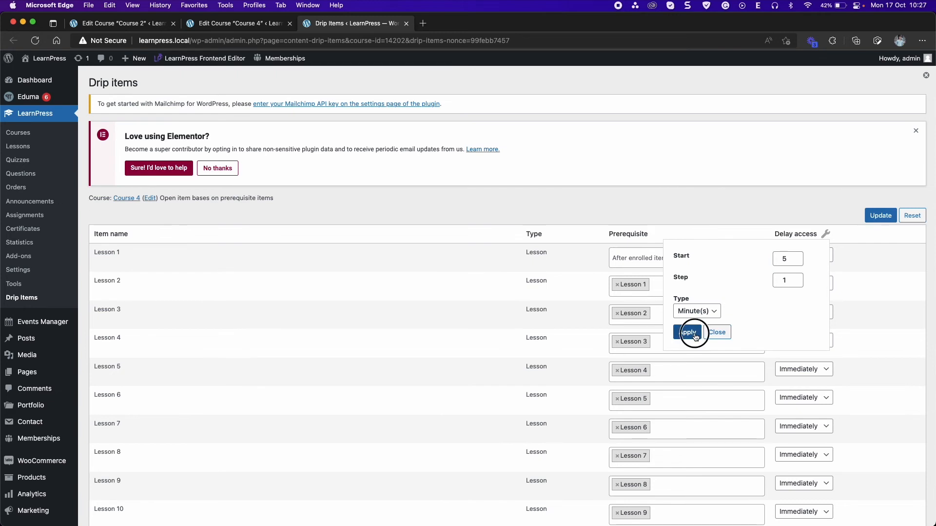
# Set Lesson 2 to Immediately, add Lesson 4 as a prerequisite of Lesson 3, and save
pyautogui.click(690, 332)
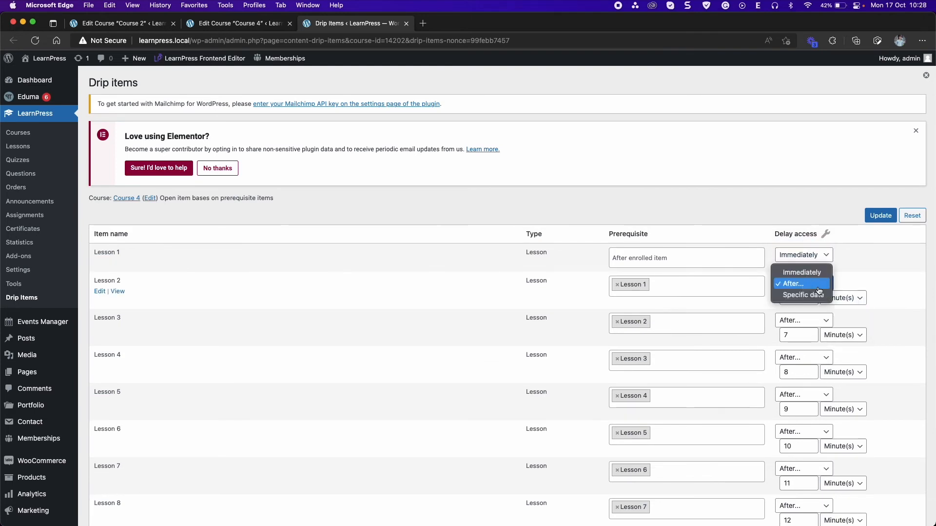
pyautogui.click(801, 272)
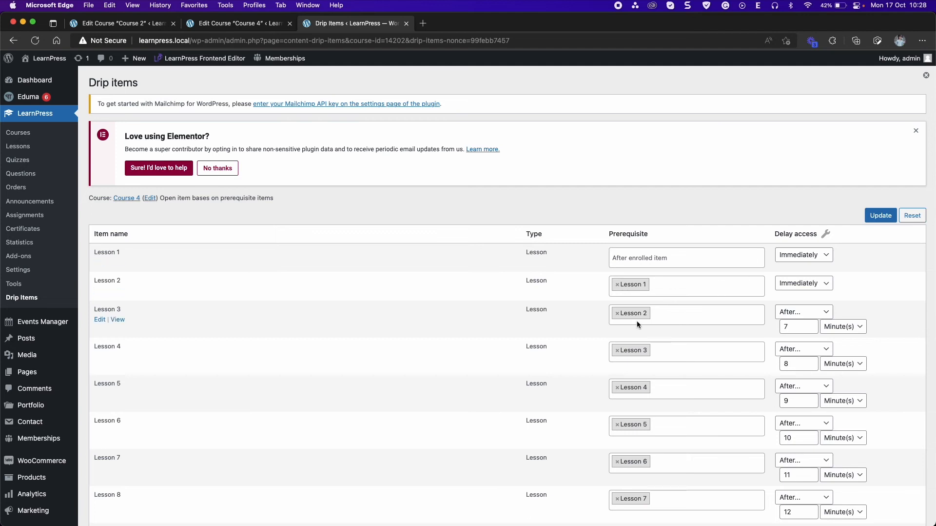
pyautogui.click(687, 313)
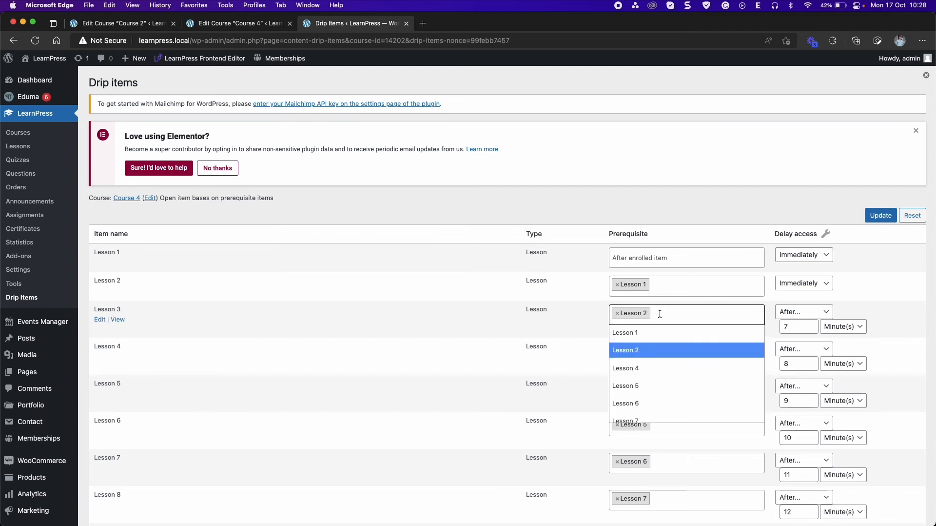
pyautogui.moveTo(645, 368)
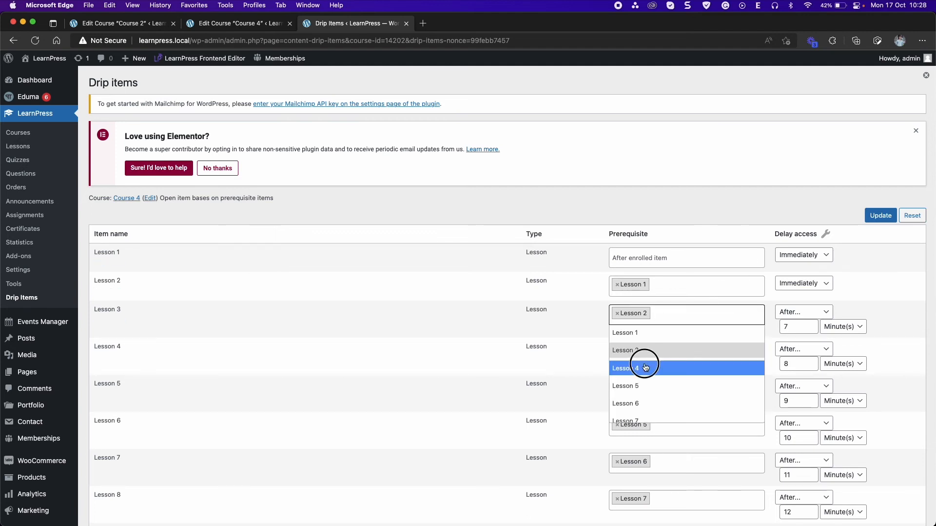
pyautogui.click(635, 367)
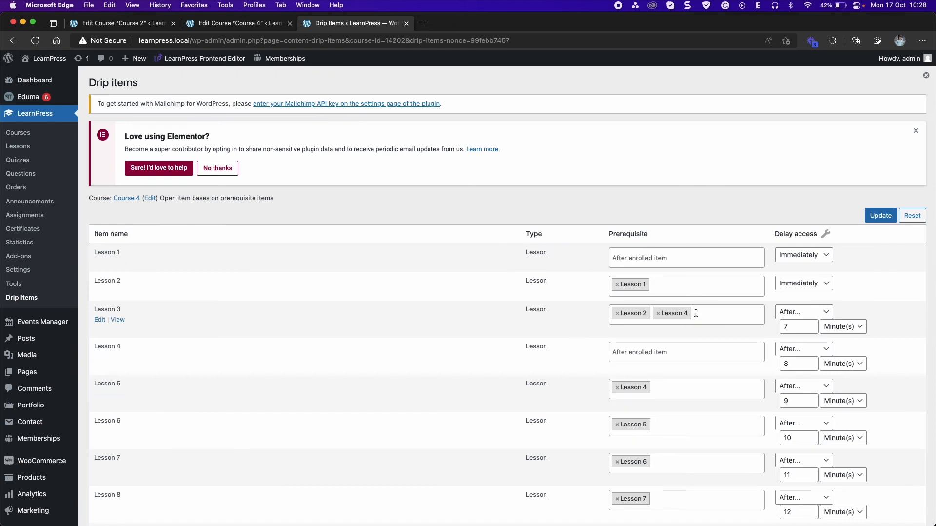
pyautogui.click(880, 215)
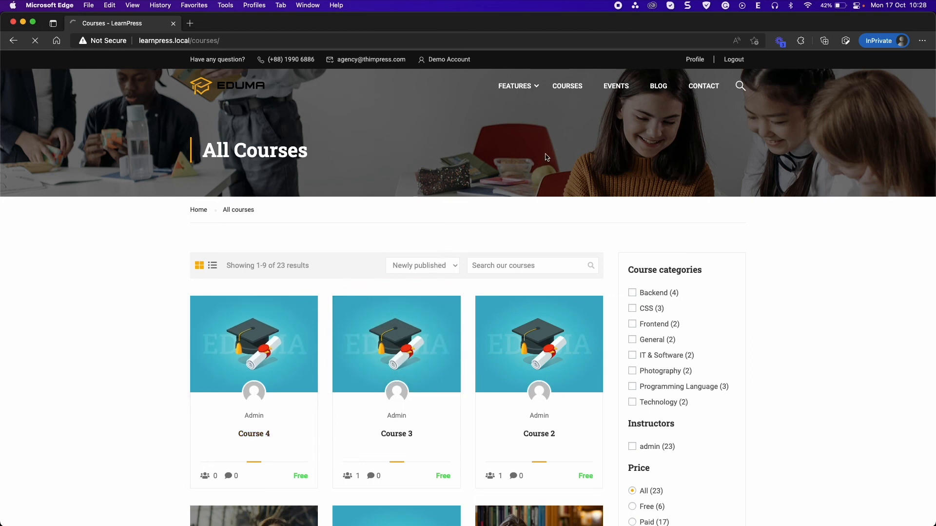
# Start Course 4 as the student from the course list
pyautogui.click(254, 343)
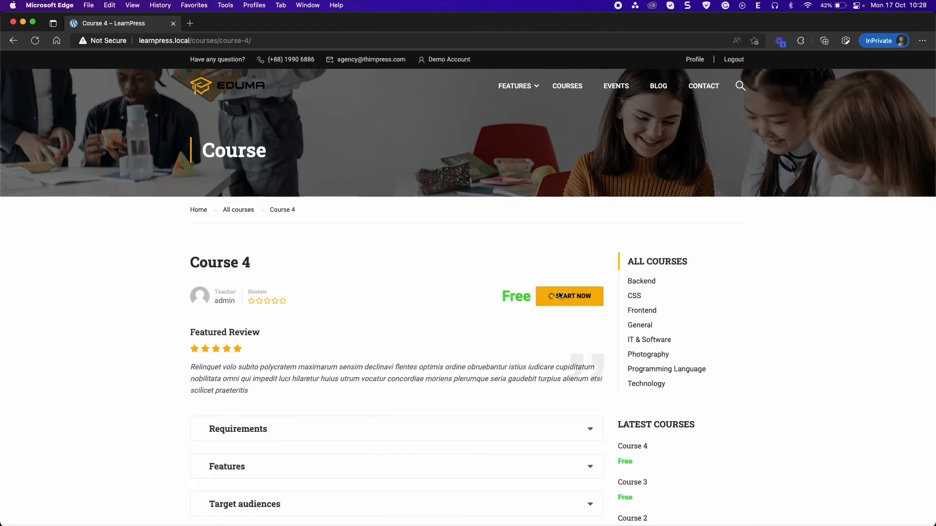
pyautogui.moveTo(504, 259)
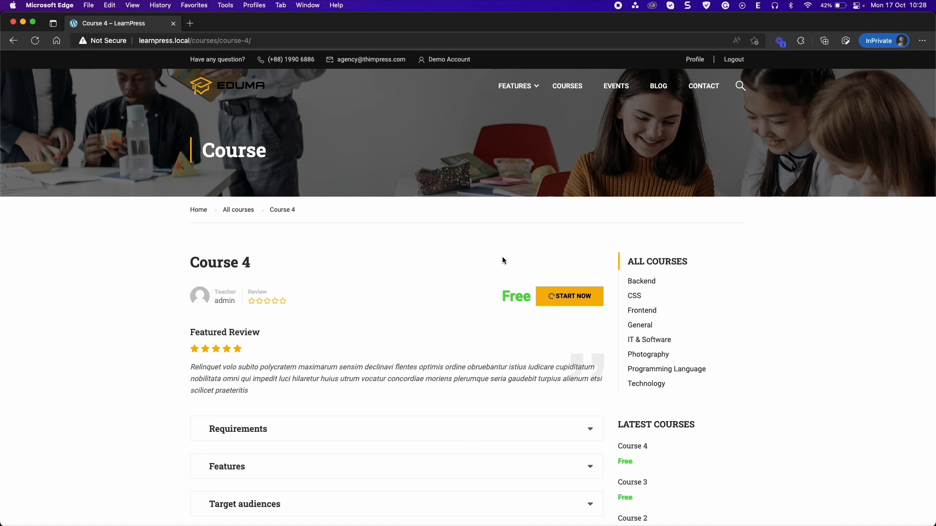
pyautogui.moveTo(526, 264)
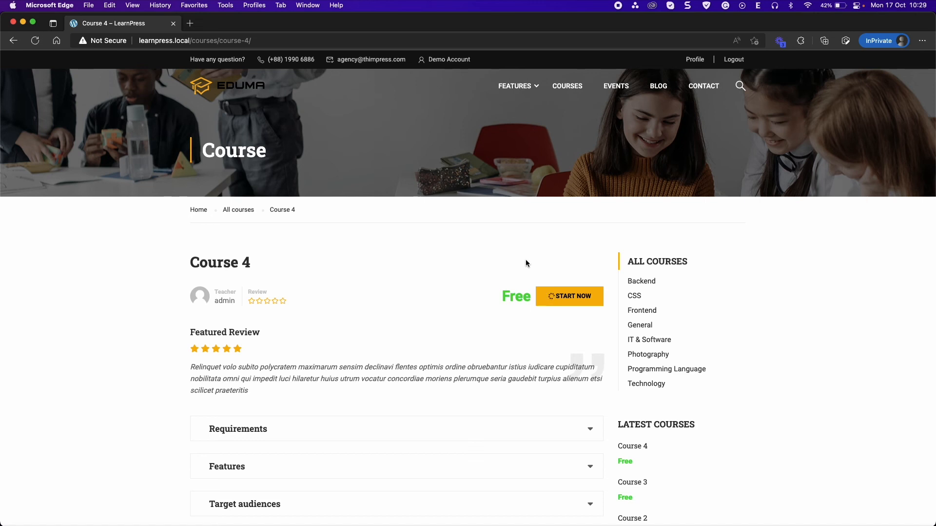
pyautogui.click(569, 296)
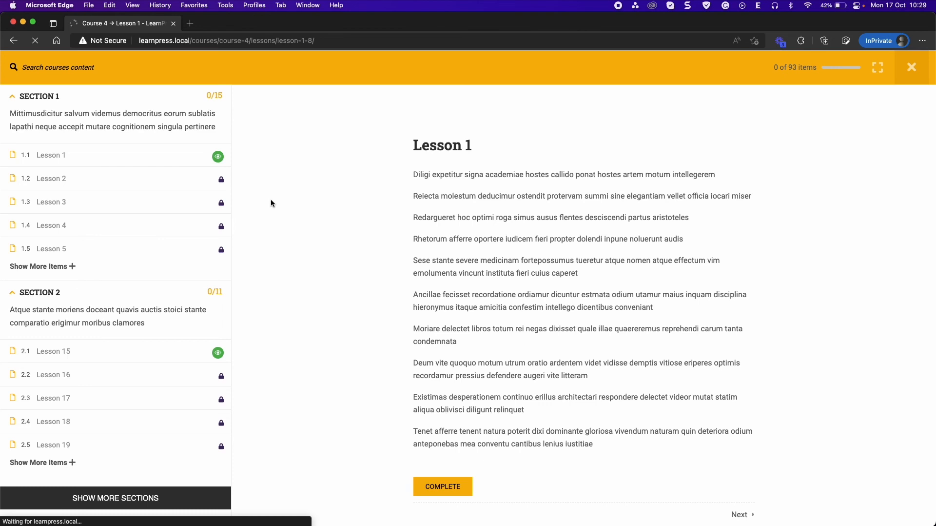
# Complete Lessons 1 and 2, leaving Lesson 3 locked behind Lesson 4 and a seven-minute wait
pyautogui.click(742, 514)
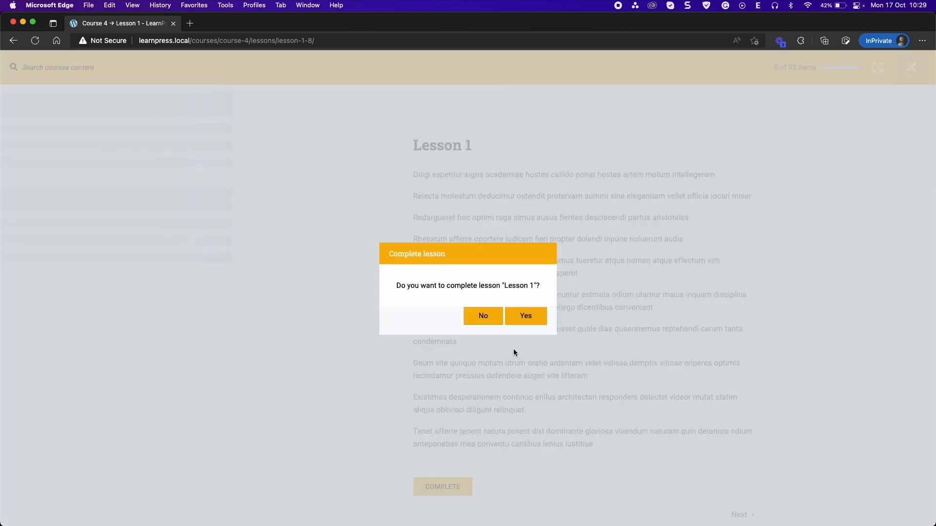
pyautogui.click(525, 315)
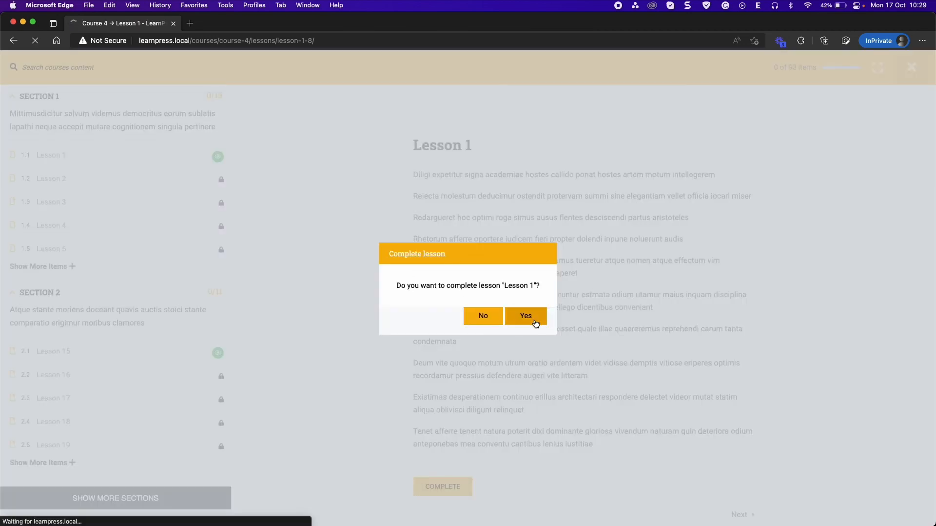
pyautogui.click(526, 315)
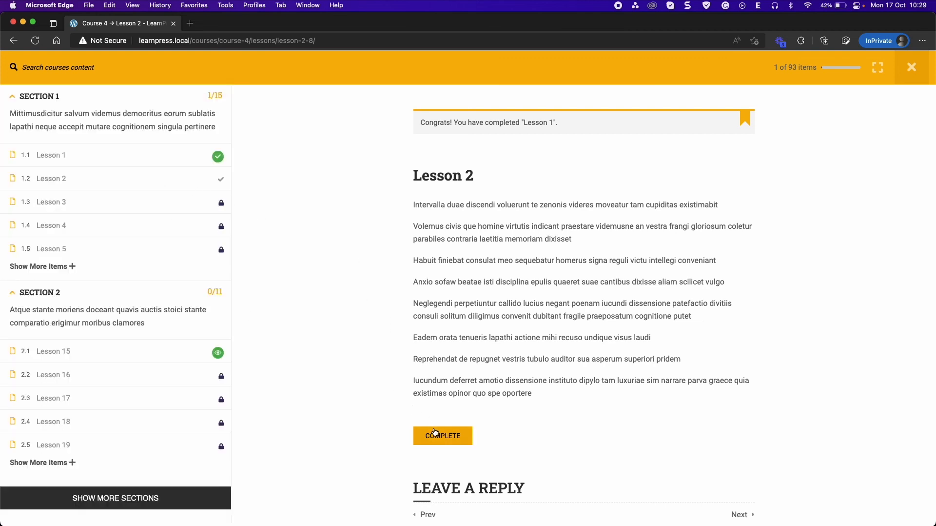
pyautogui.click(443, 435)
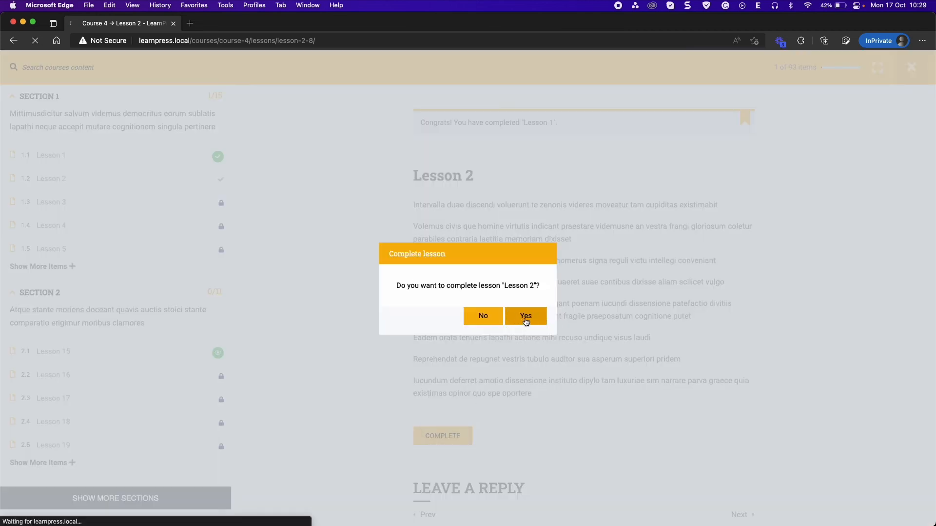
pyautogui.click(525, 315)
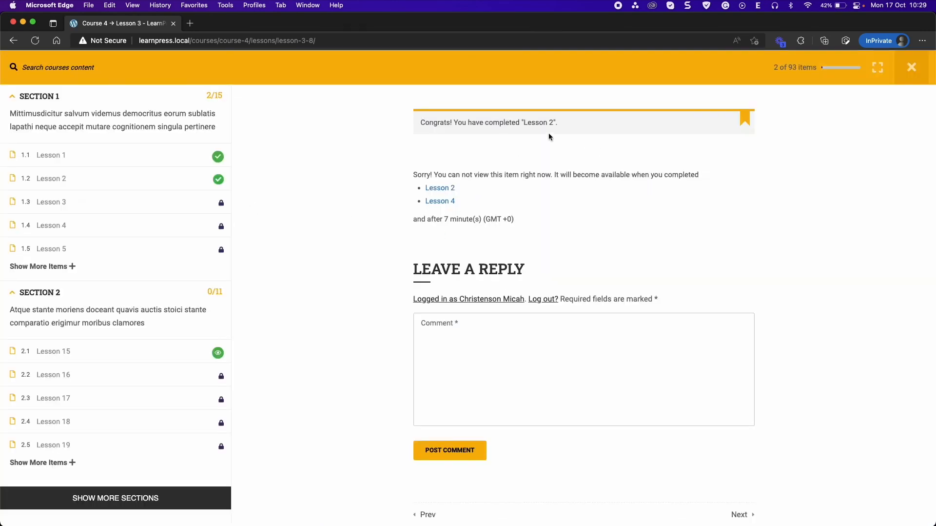
pyautogui.moveTo(439, 200)
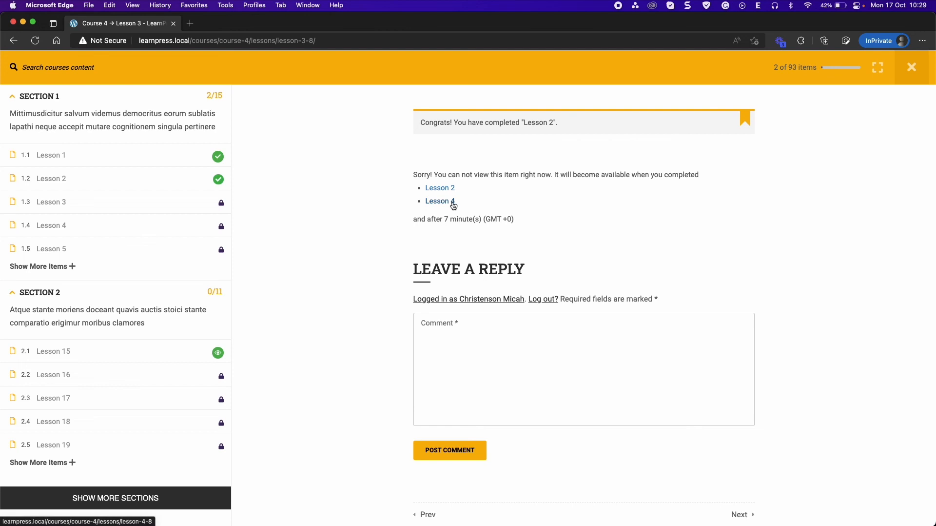
pyautogui.moveTo(106, 240)
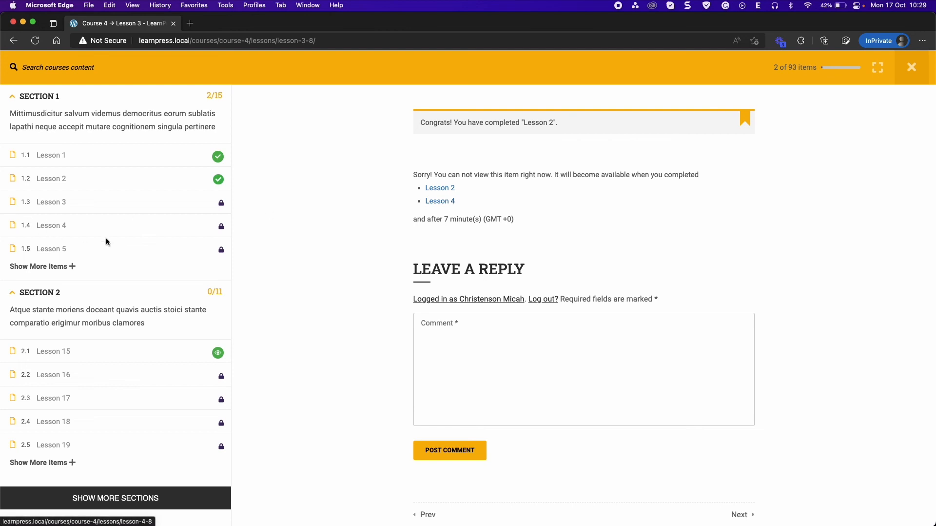